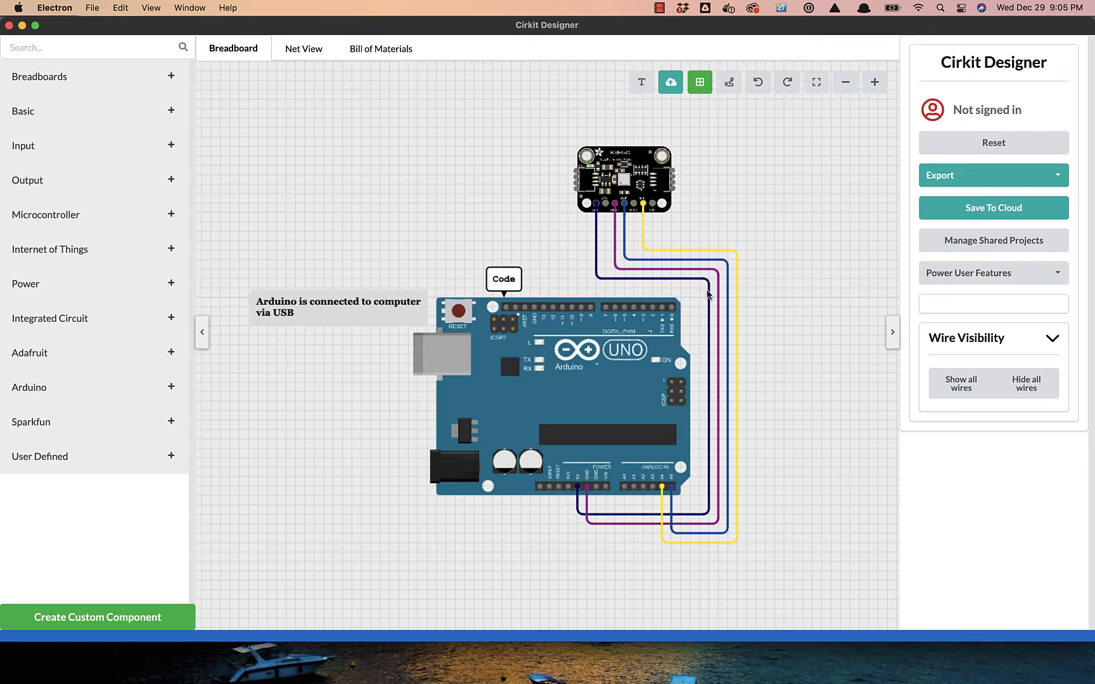
mouse_move(479, 241)
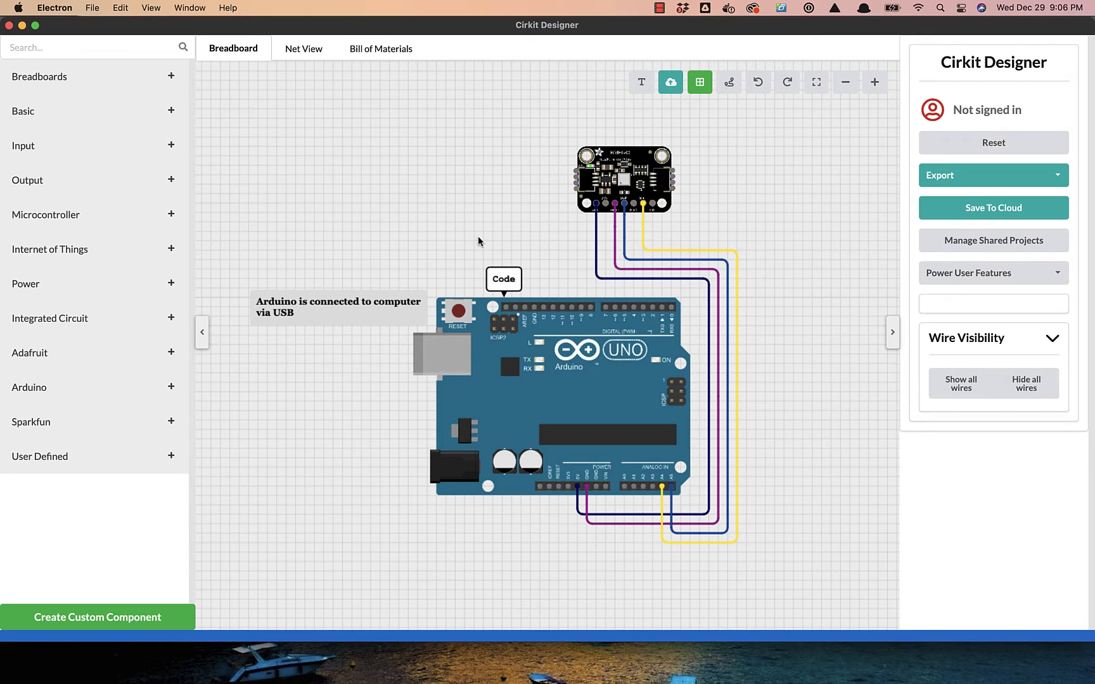
mouse_move(512, 208)
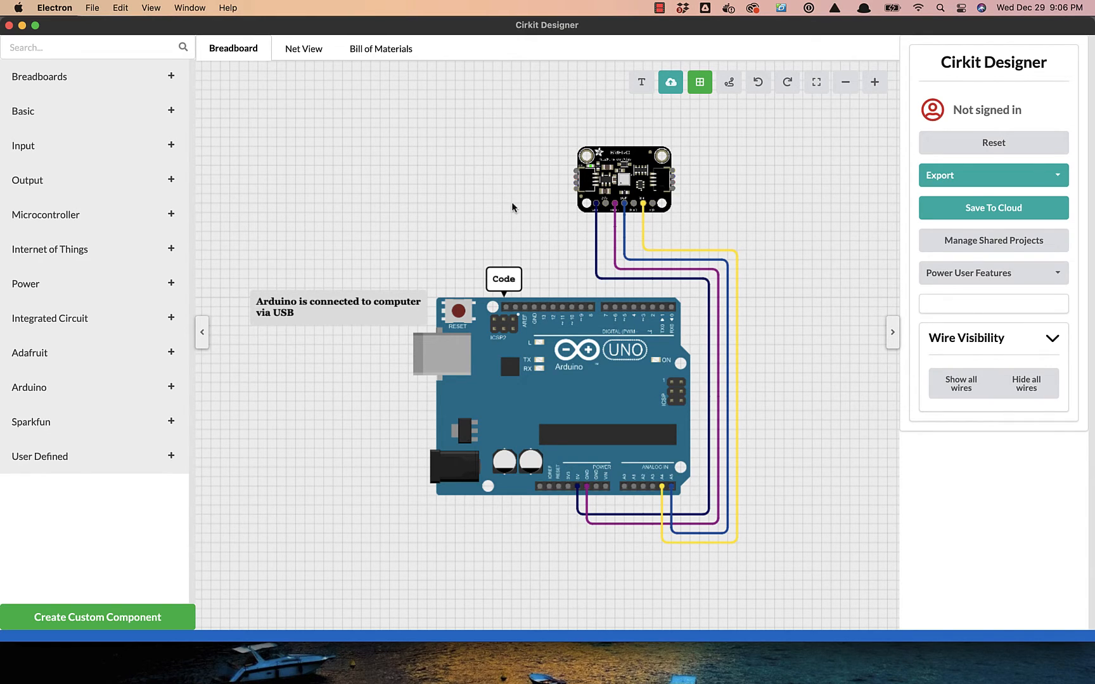
mouse_move(525, 270)
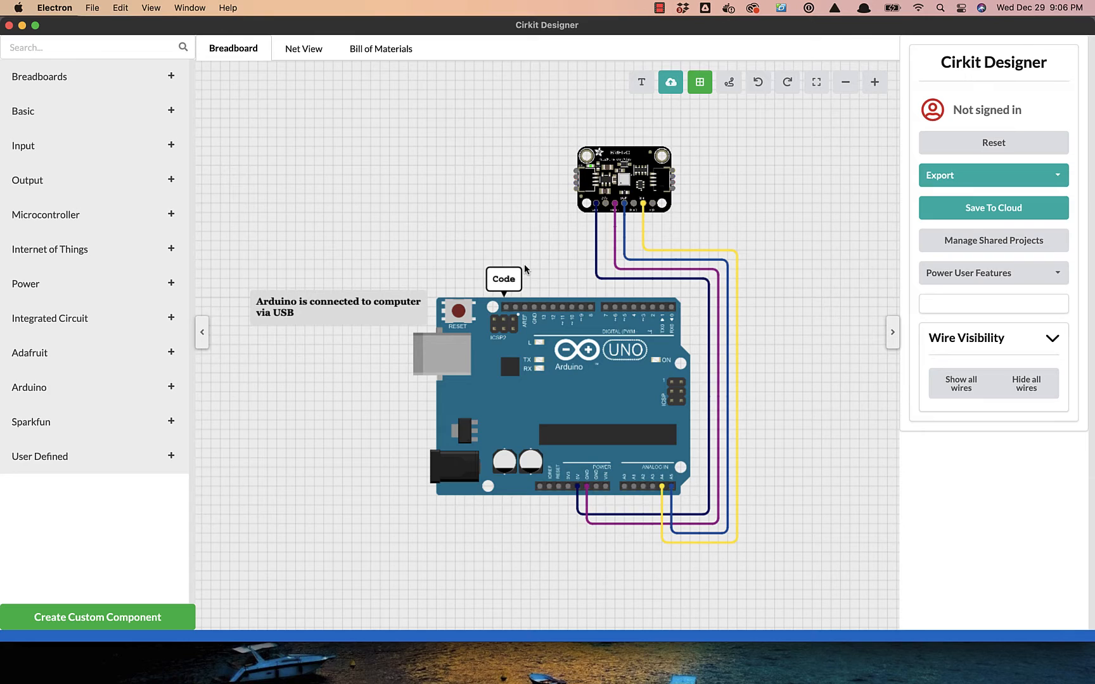
mouse_move(549, 233)
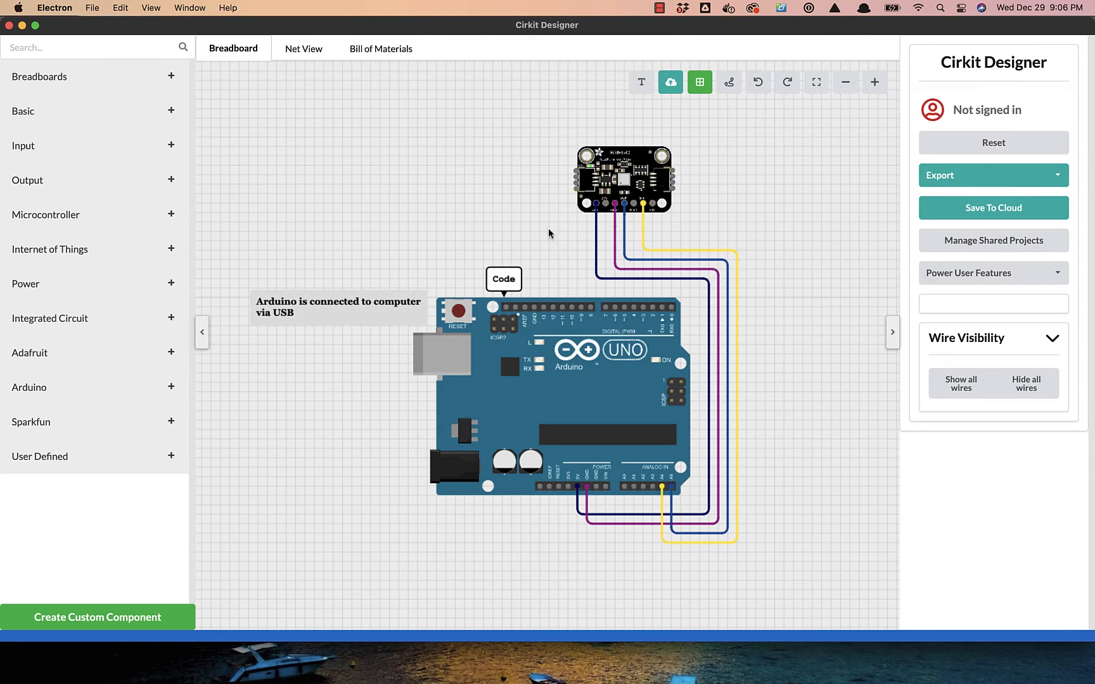
mouse_move(541, 279)
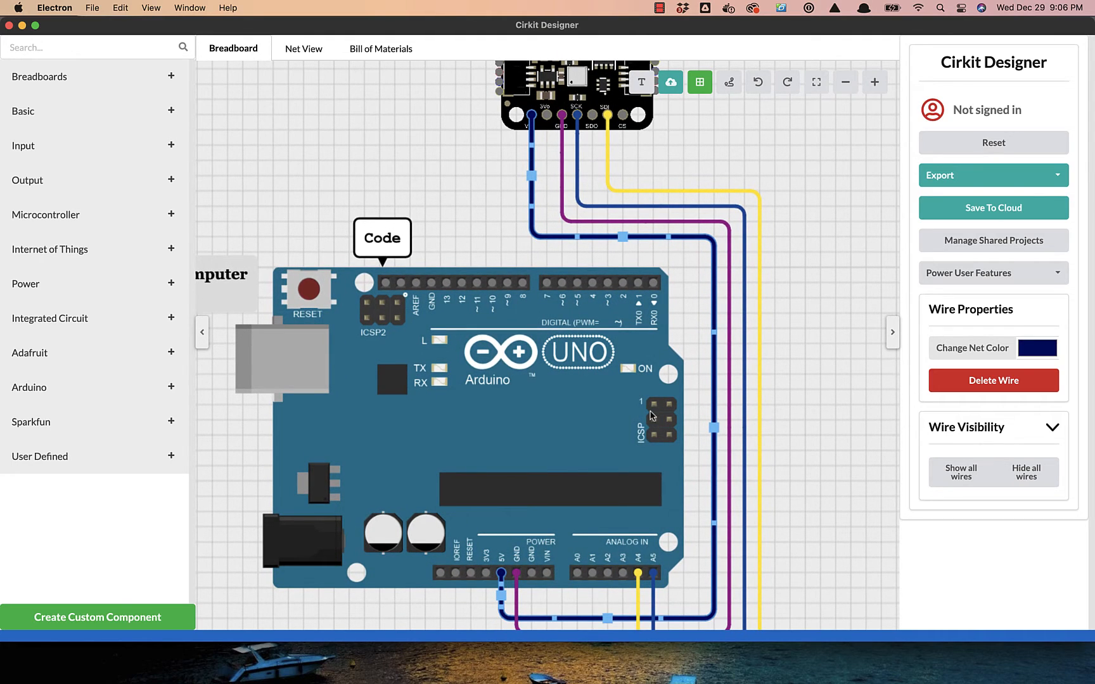
mouse_move(500, 574)
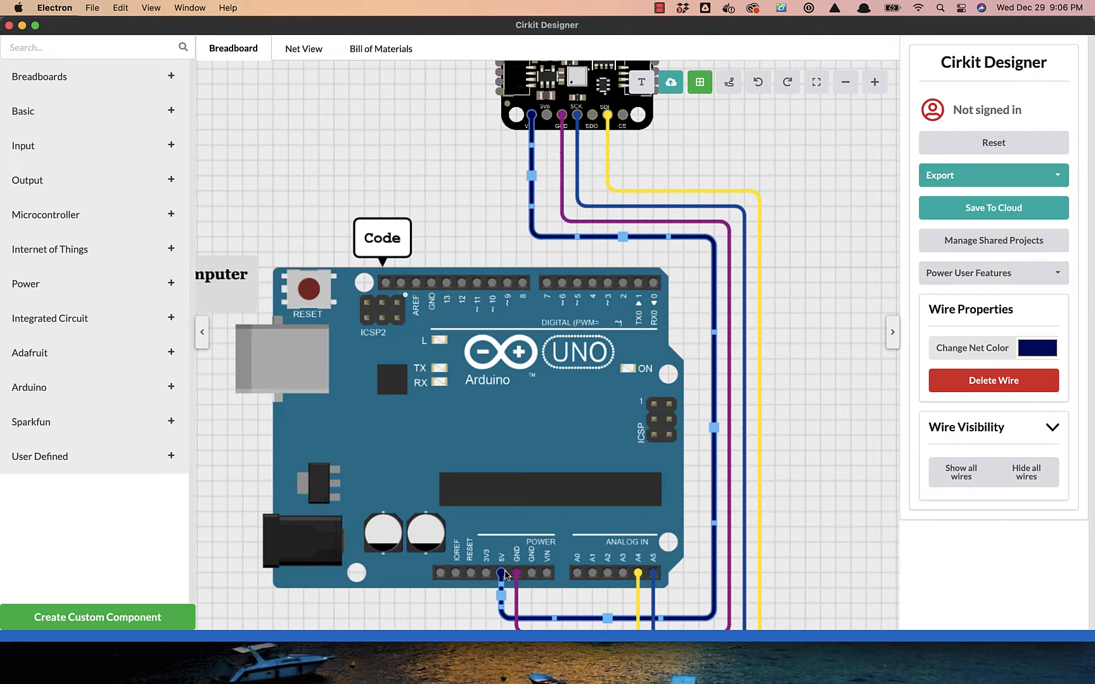
- Trace the purple and light blue wires on the Uno, then view the bme680.ino example code
left_click(563, 208)
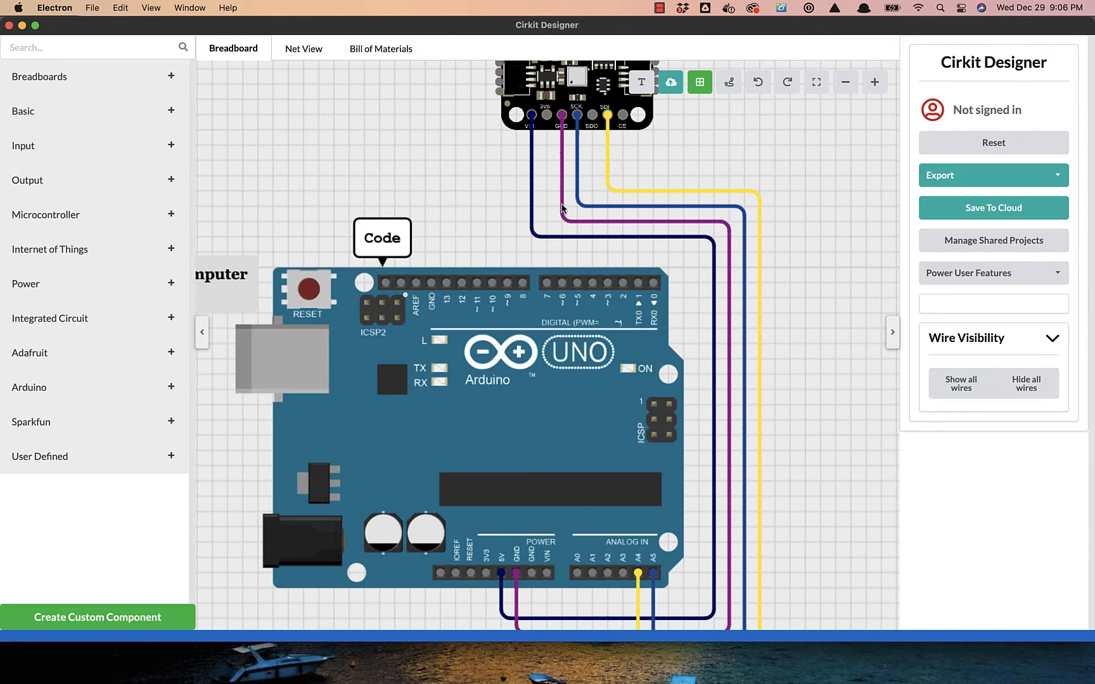
left_click(564, 175)
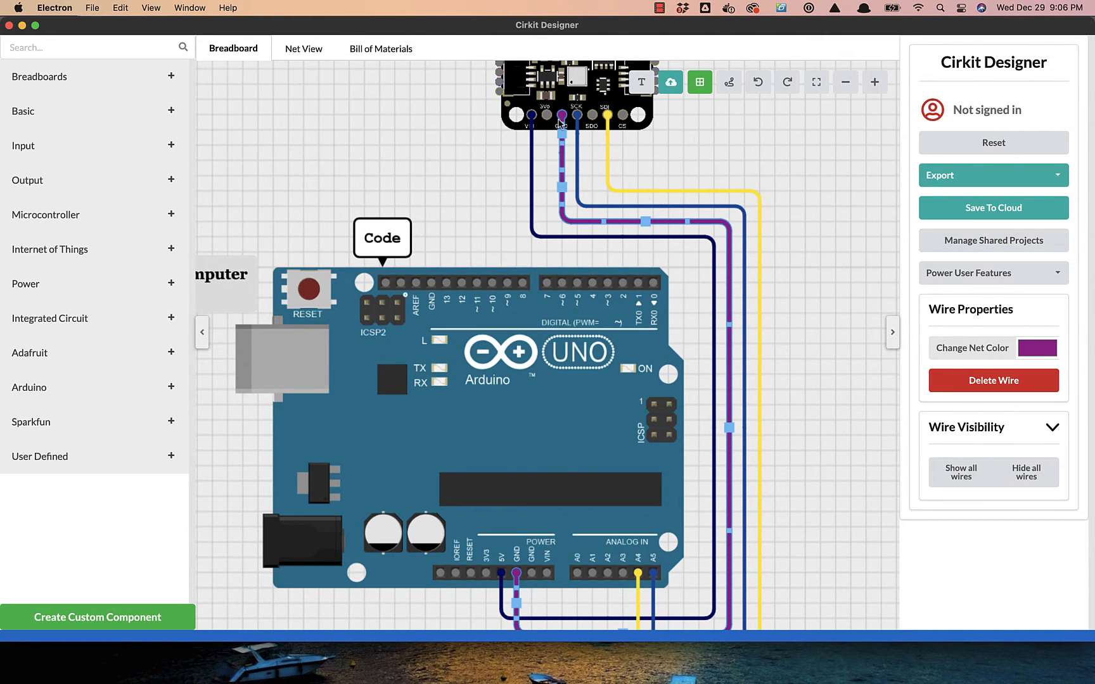
mouse_move(504, 577)
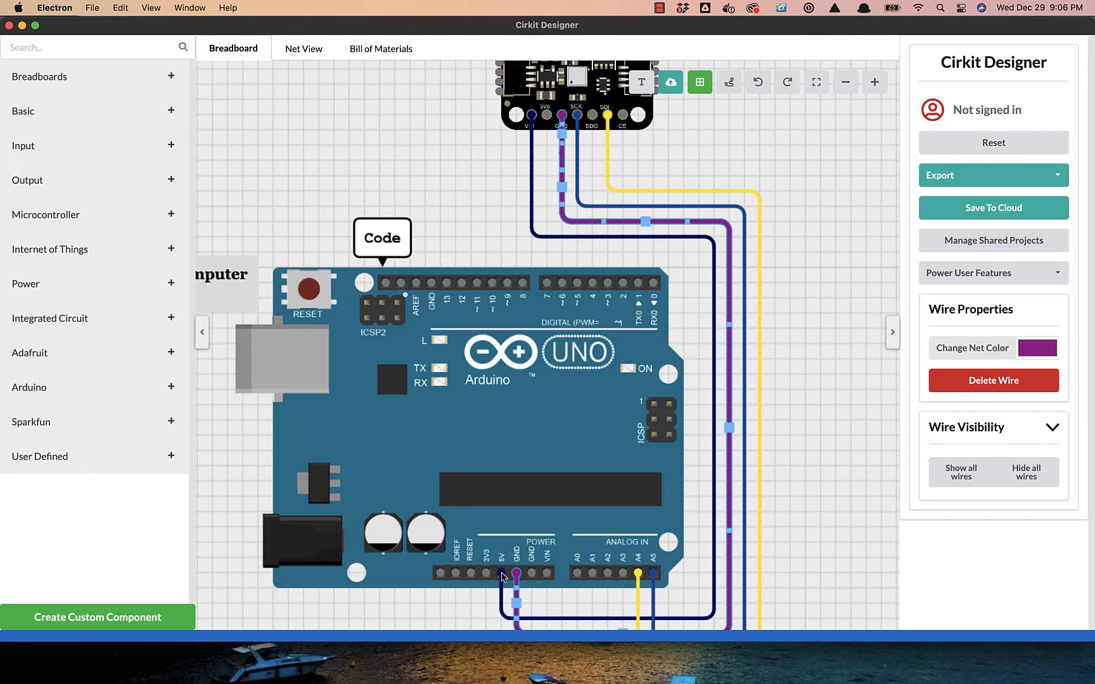
mouse_move(584, 201)
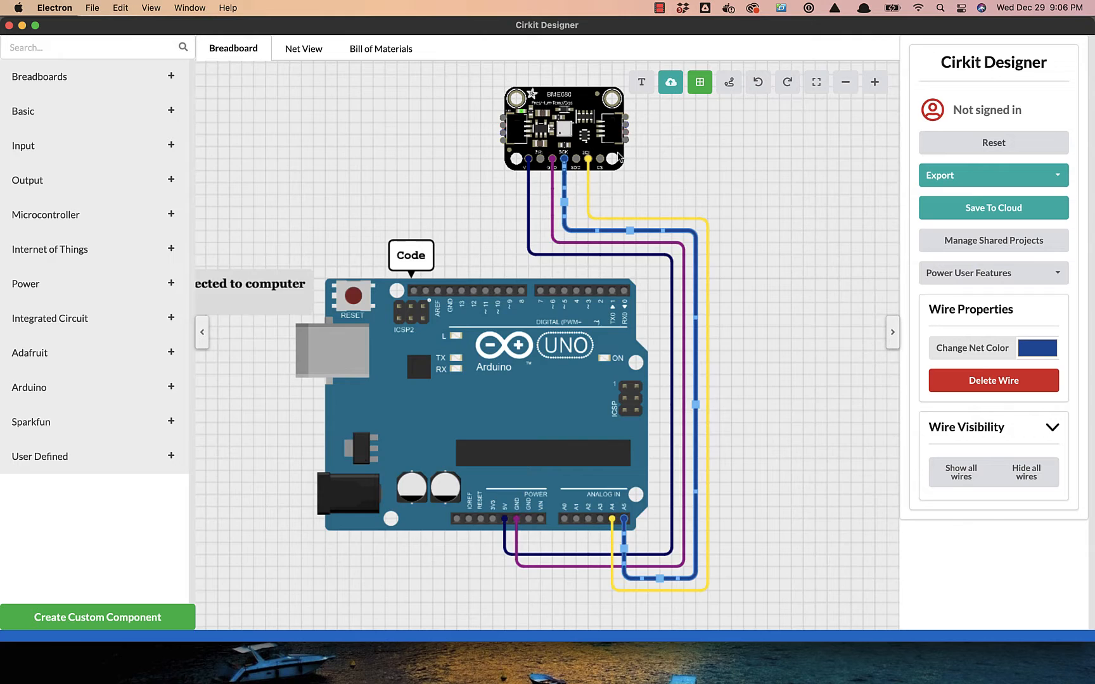
left_click(873, 82)
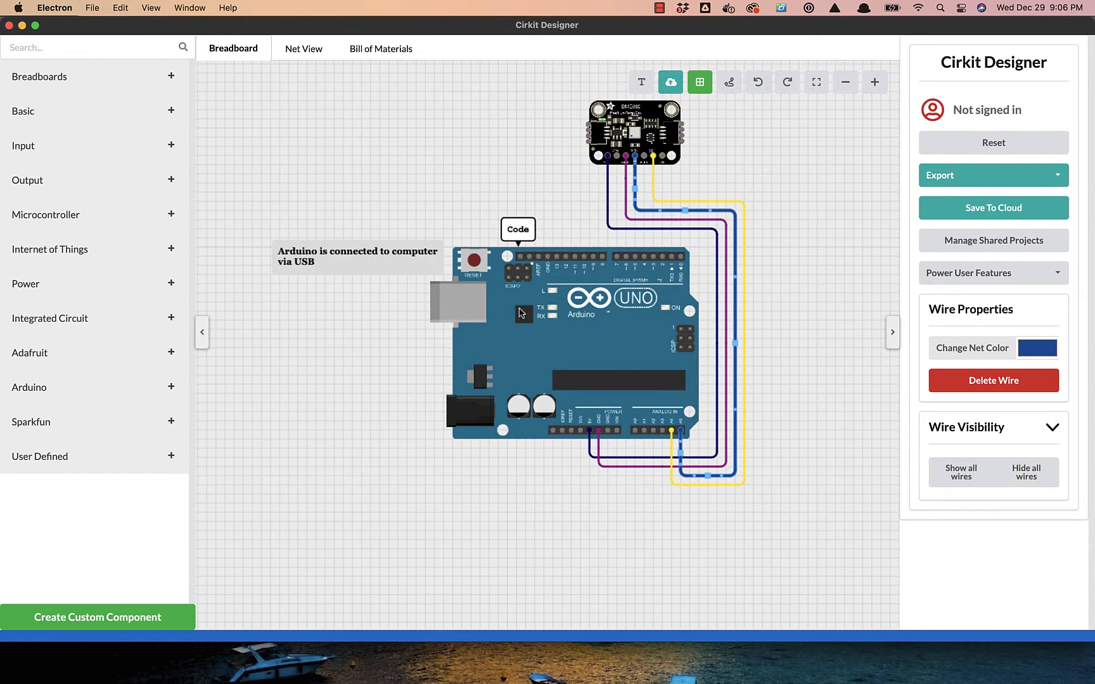
mouse_move(421, 303)
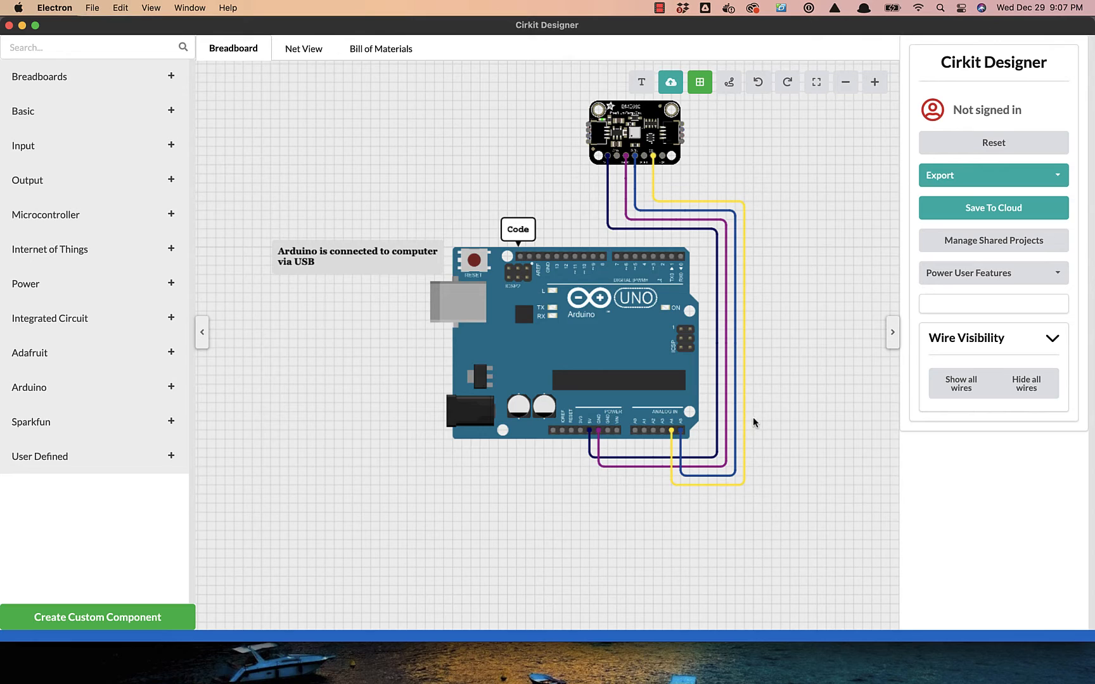
mouse_move(518, 309)
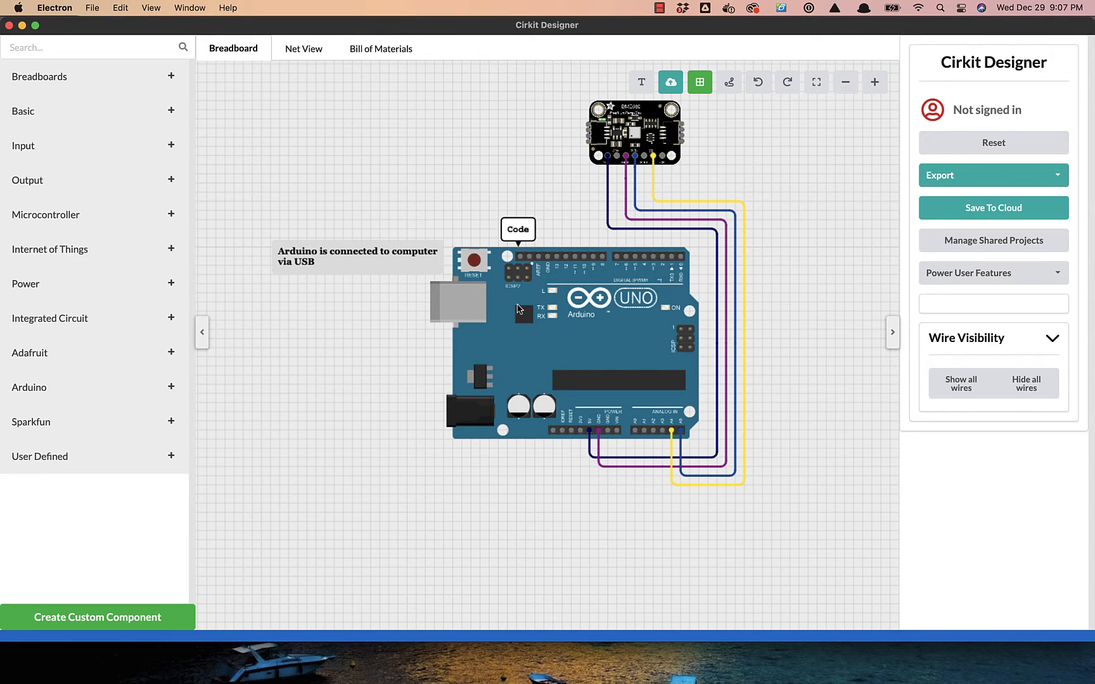
mouse_move(524, 236)
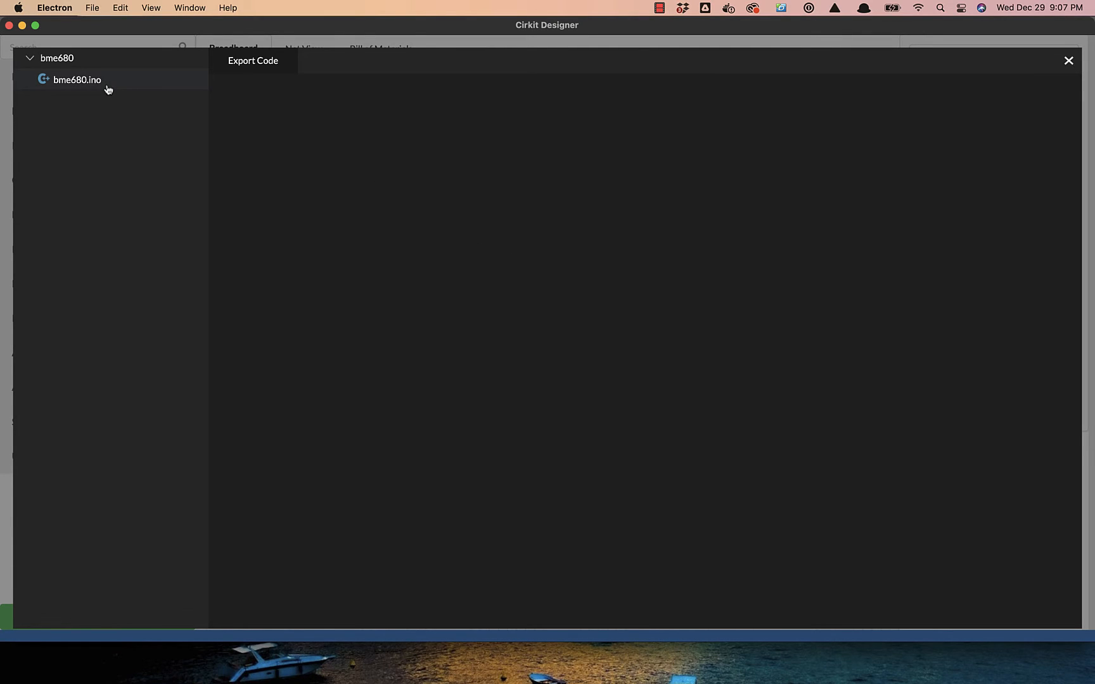
left_click(76, 80)
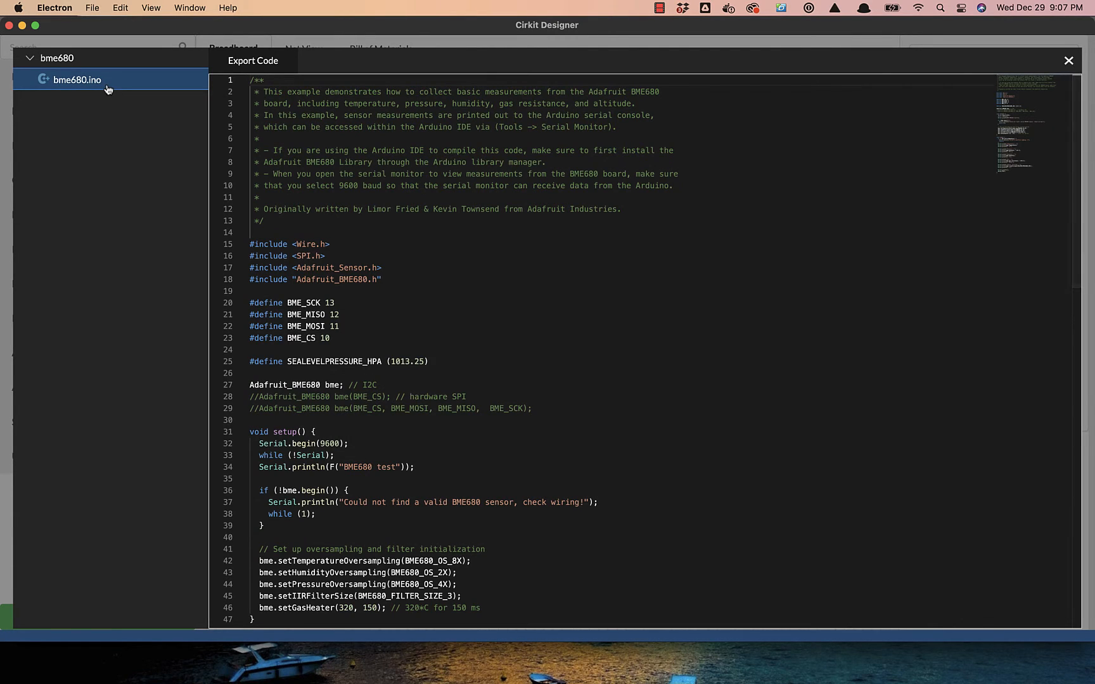
mouse_move(500, 369)
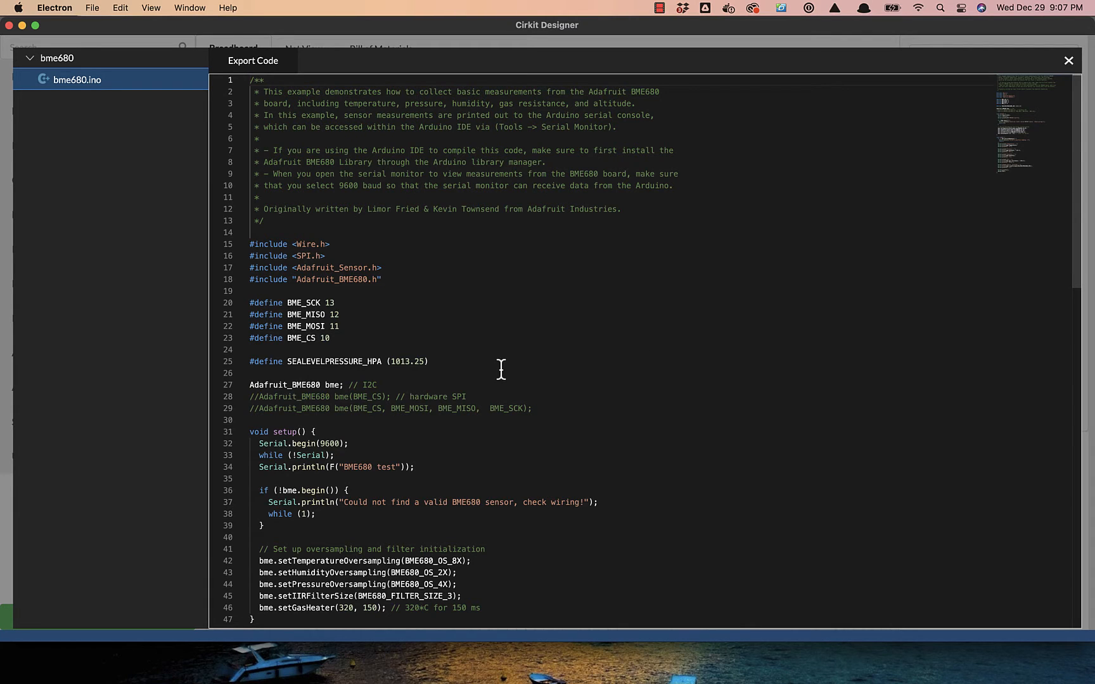
mouse_move(389, 326)
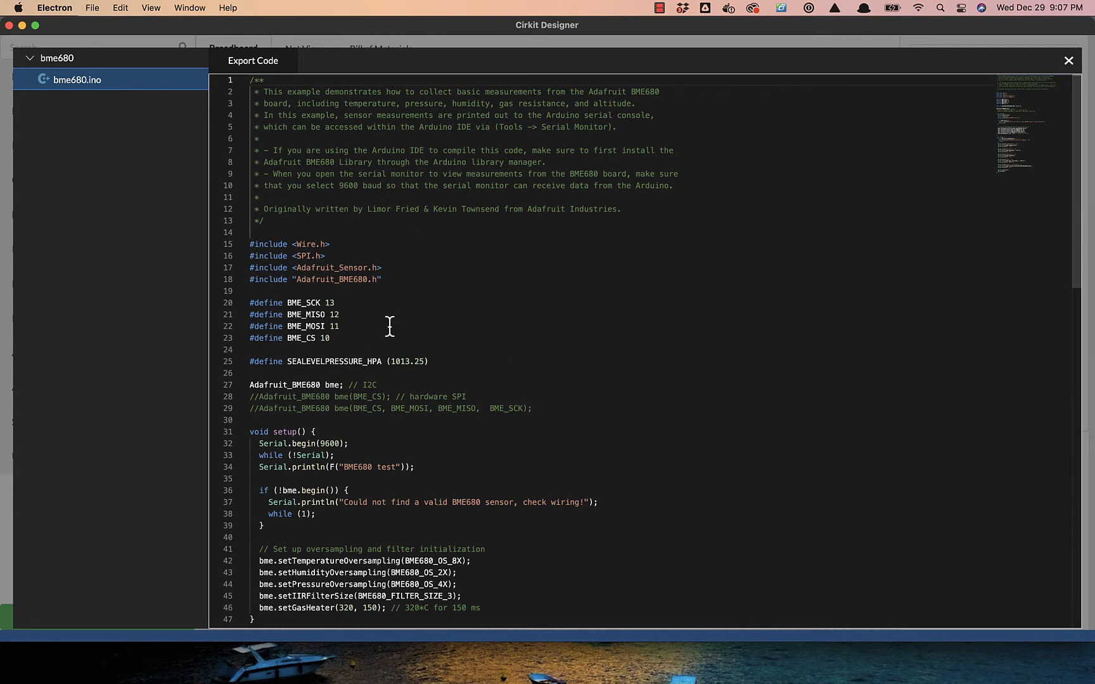
mouse_move(297, 227)
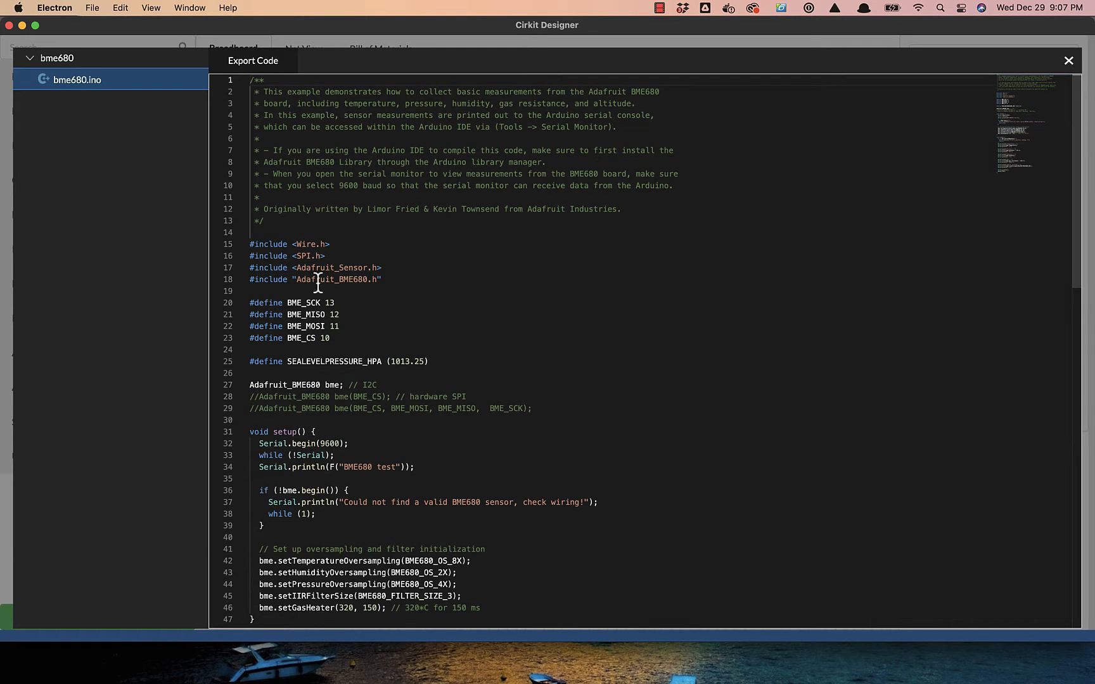
mouse_move(613, 261)
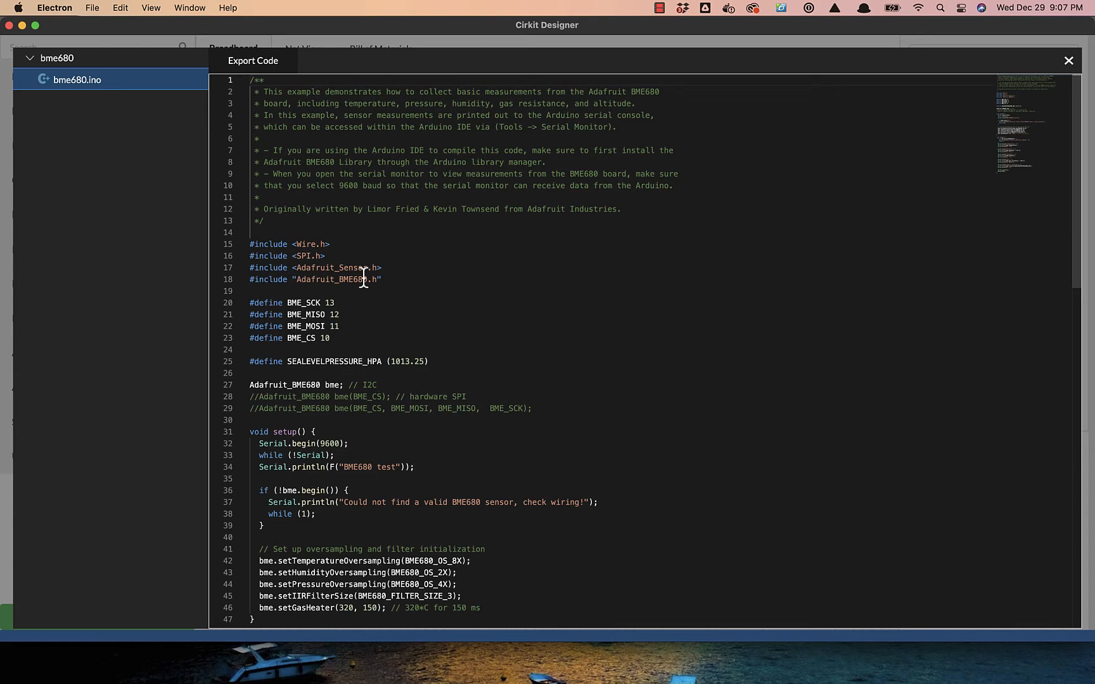
mouse_move(315, 151)
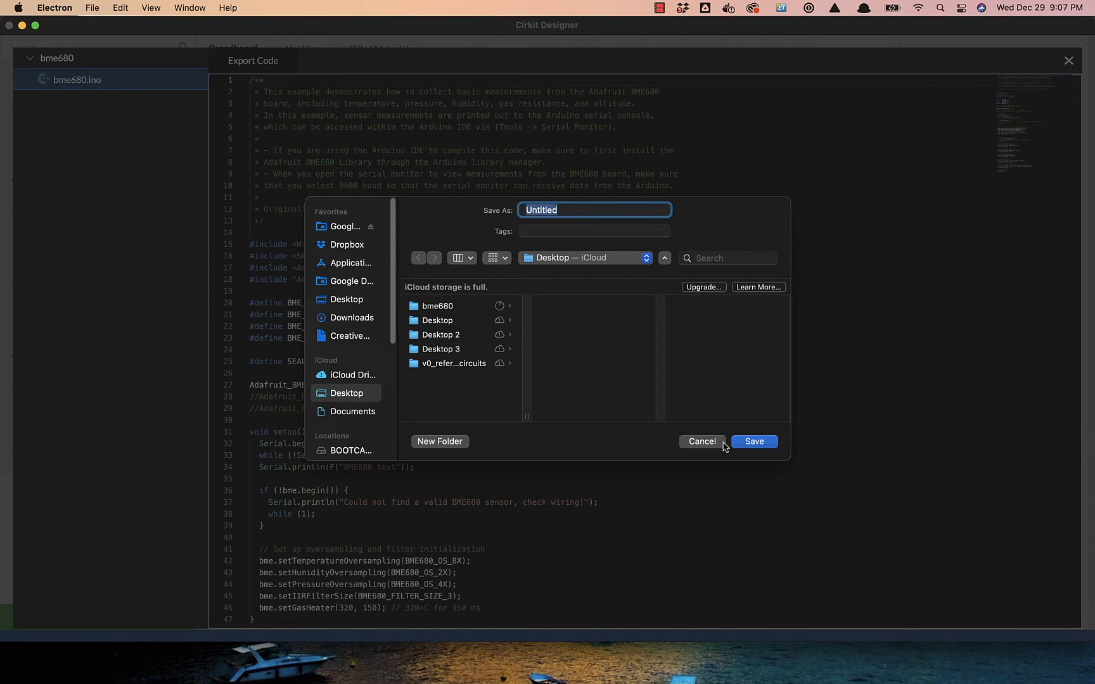
- Export the code as 'bme680' to the Desktop, replacing the old copy, and close Cirkit Designer
type("bme")
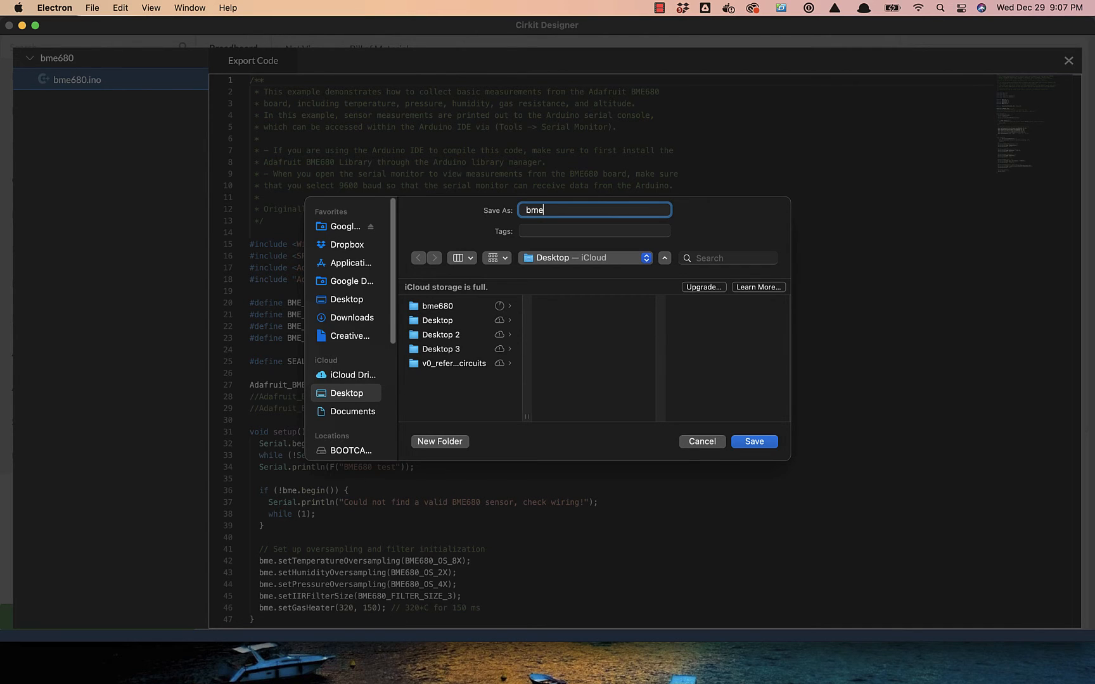
type("680")
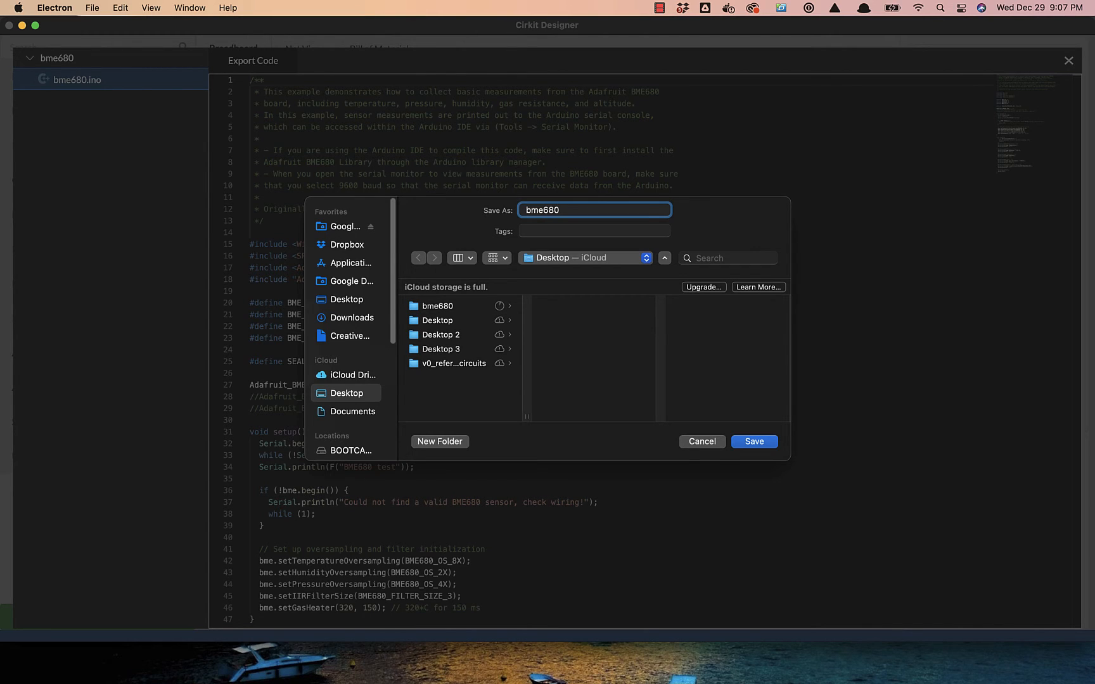
left_click(753, 441)
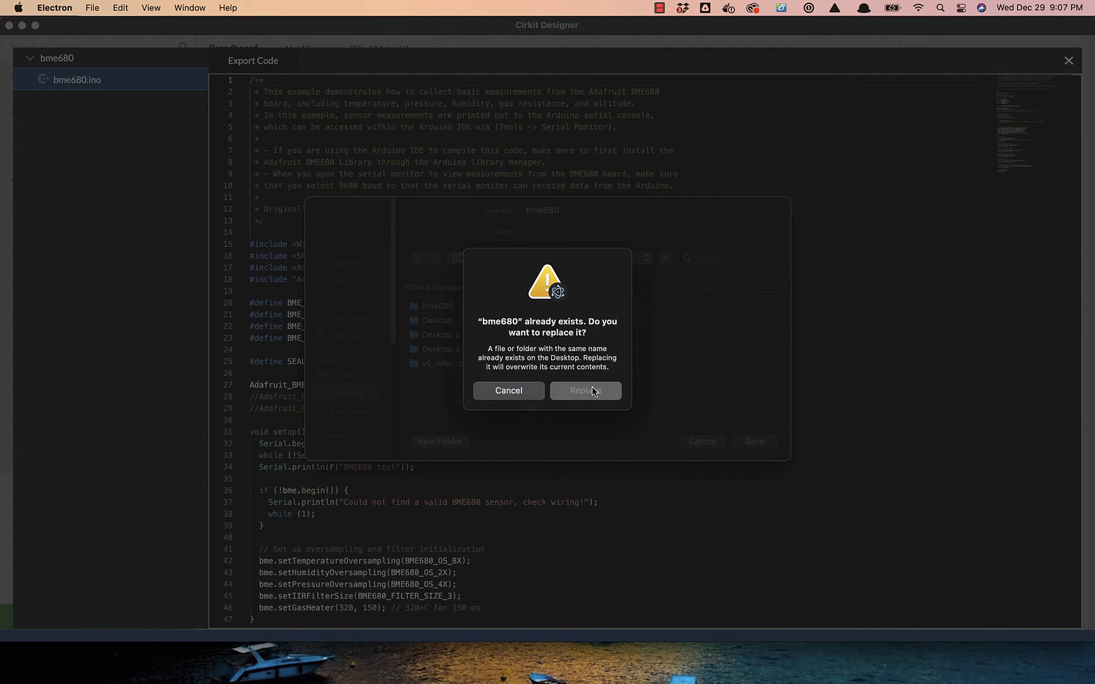
left_click(584, 390)
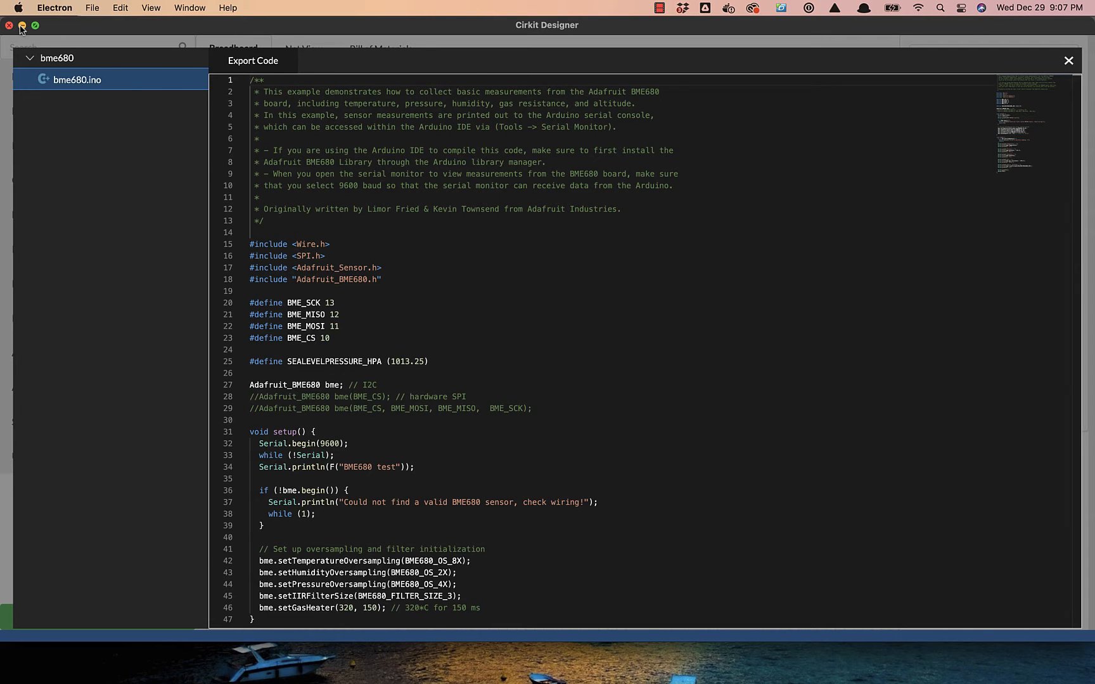
left_click(22, 25)
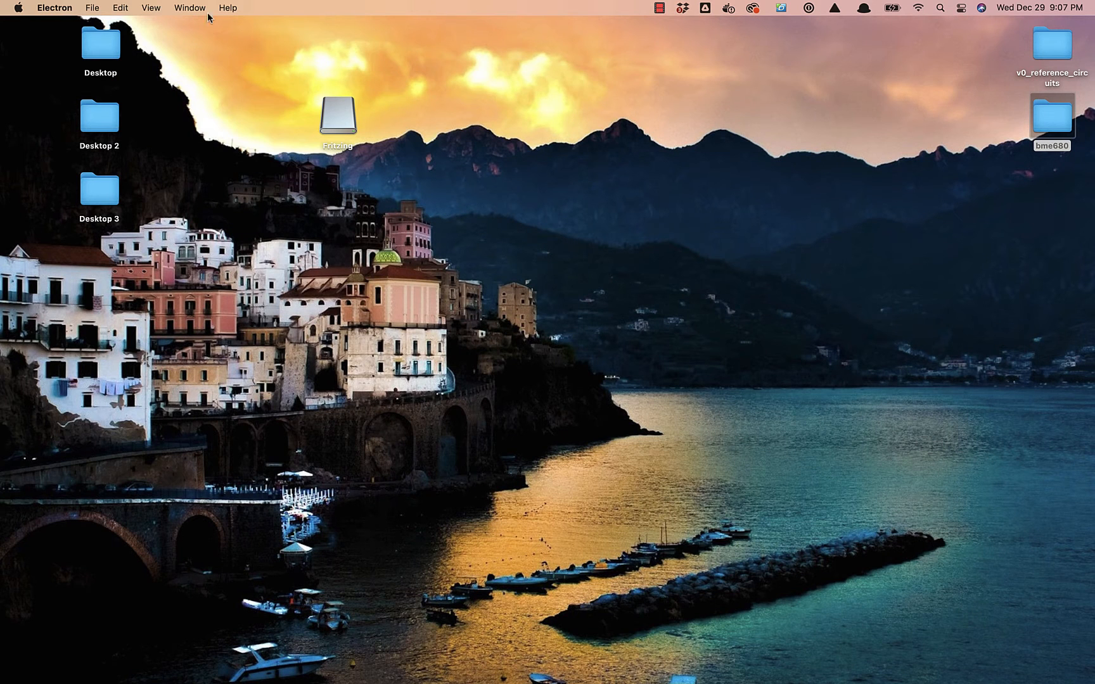
mouse_move(1009, 133)
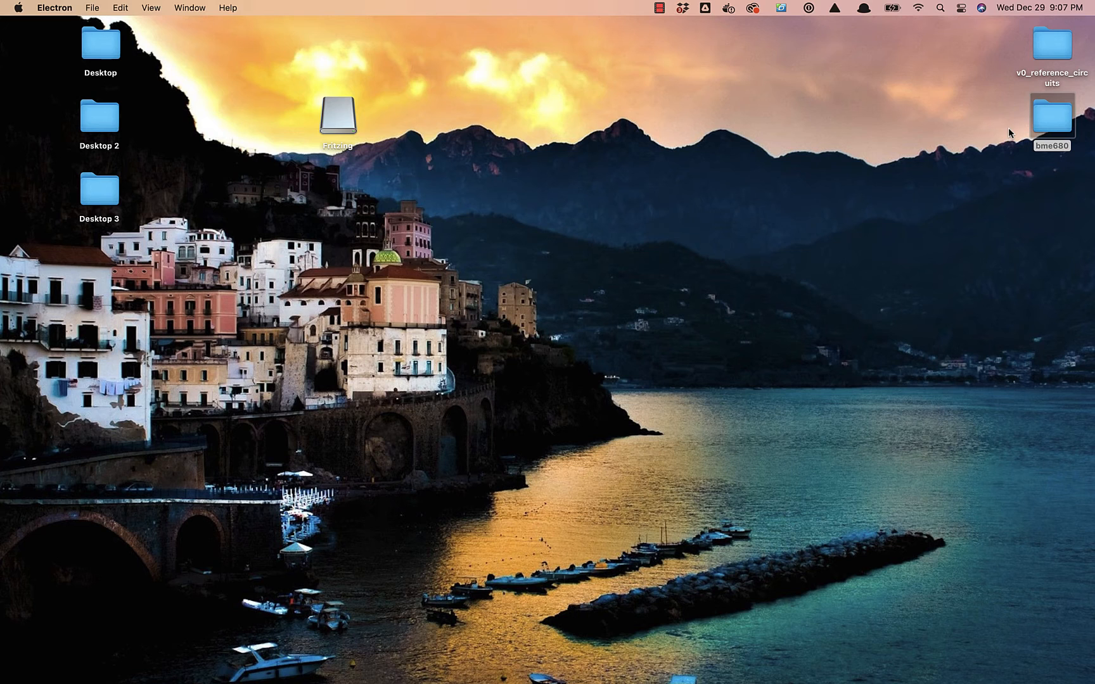
- Open the Desktop bme680 folder and launch bme680.ino in Arduino IDE
double_click(1050, 119)
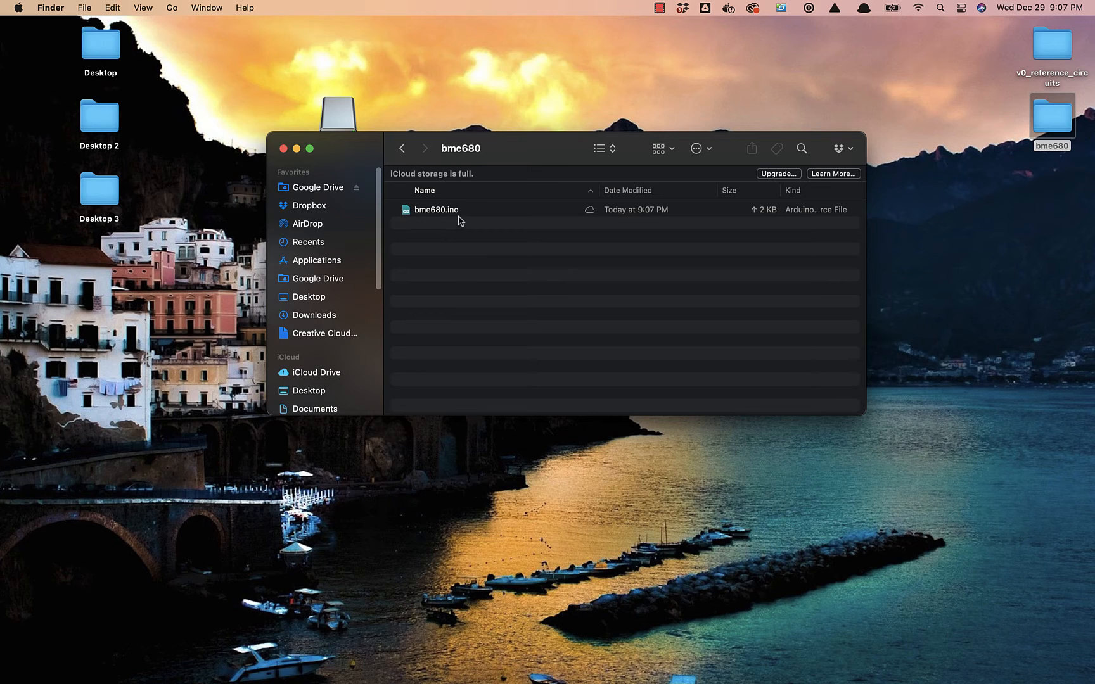
mouse_move(427, 214)
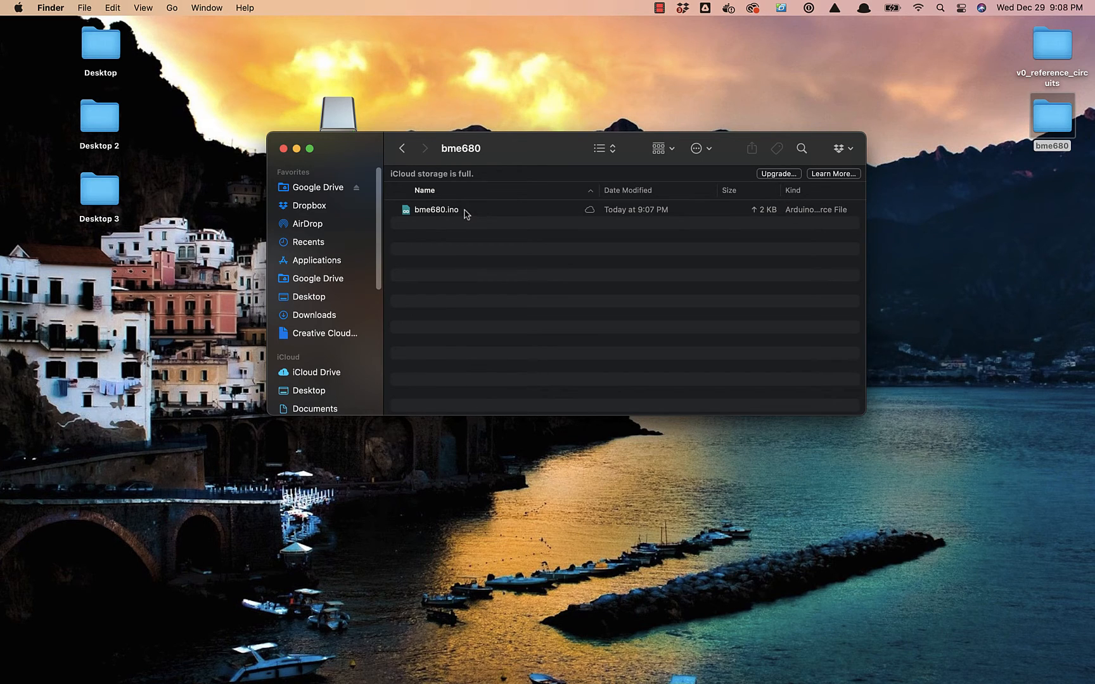
double_click(434, 209)
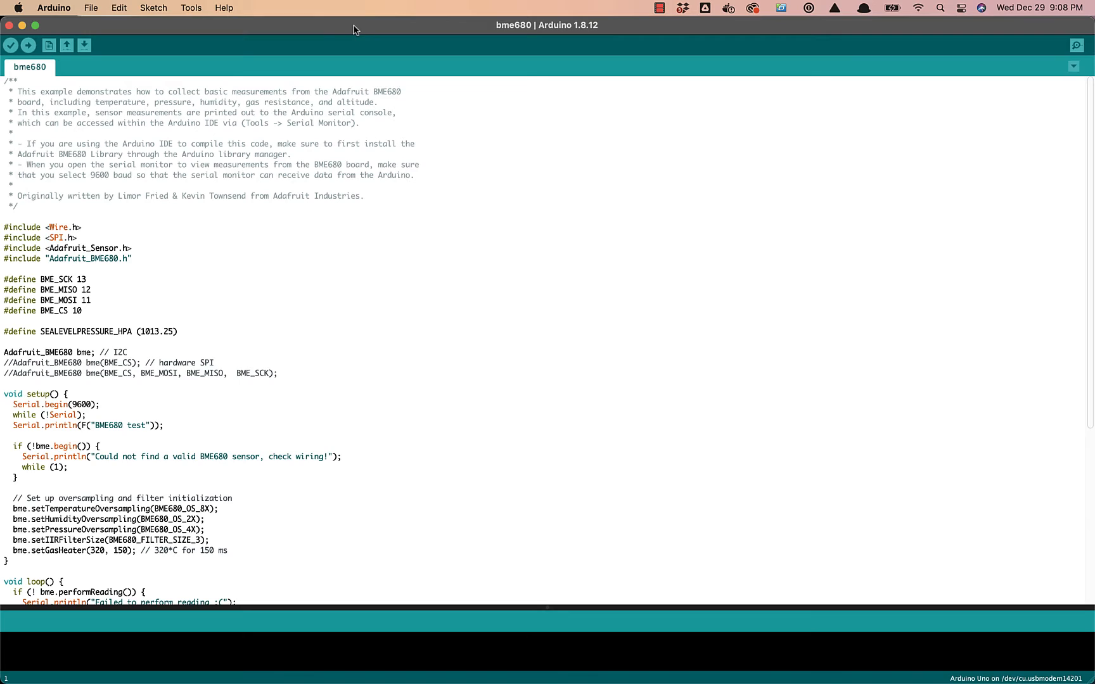
mouse_move(361, 30)
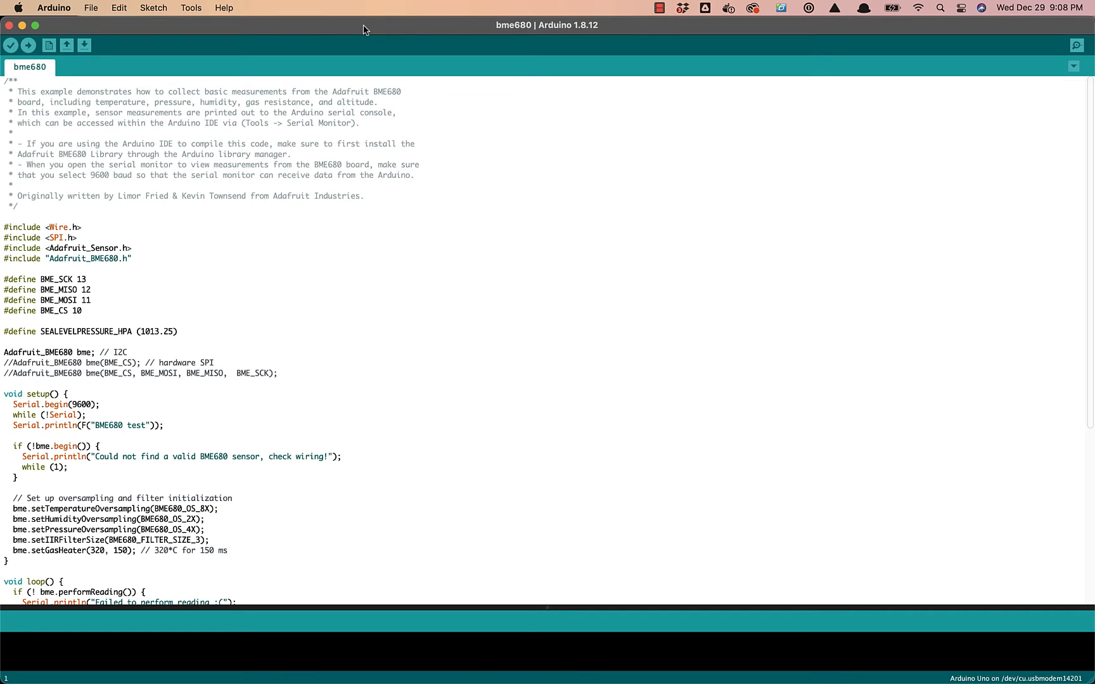
mouse_move(132, 205)
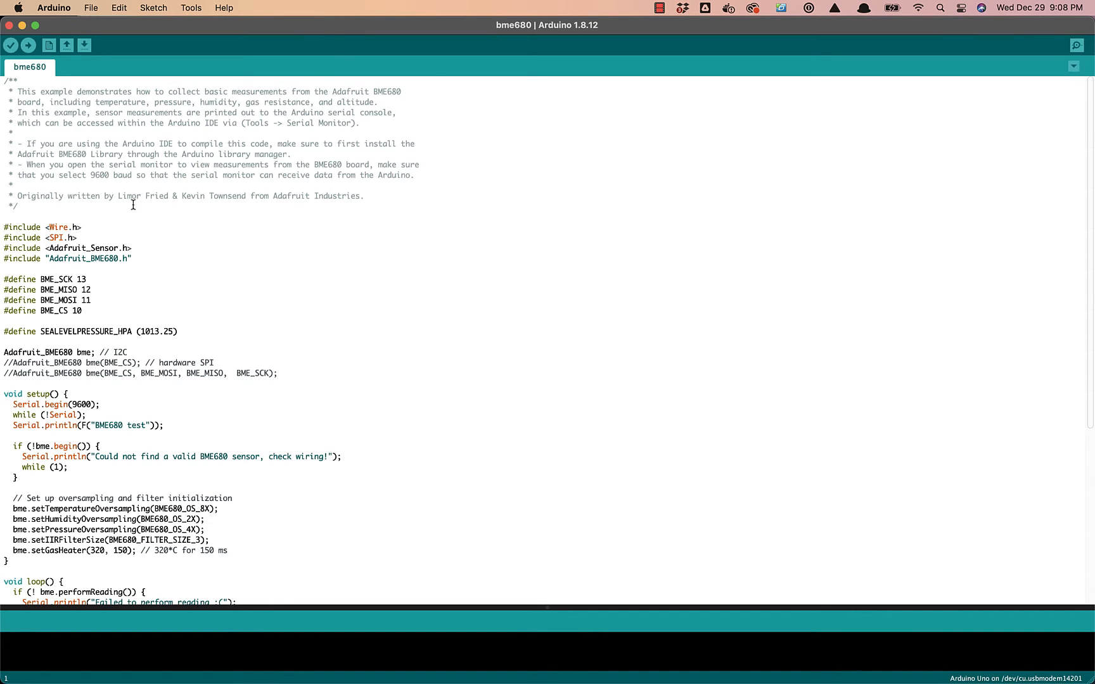
mouse_move(21, 147)
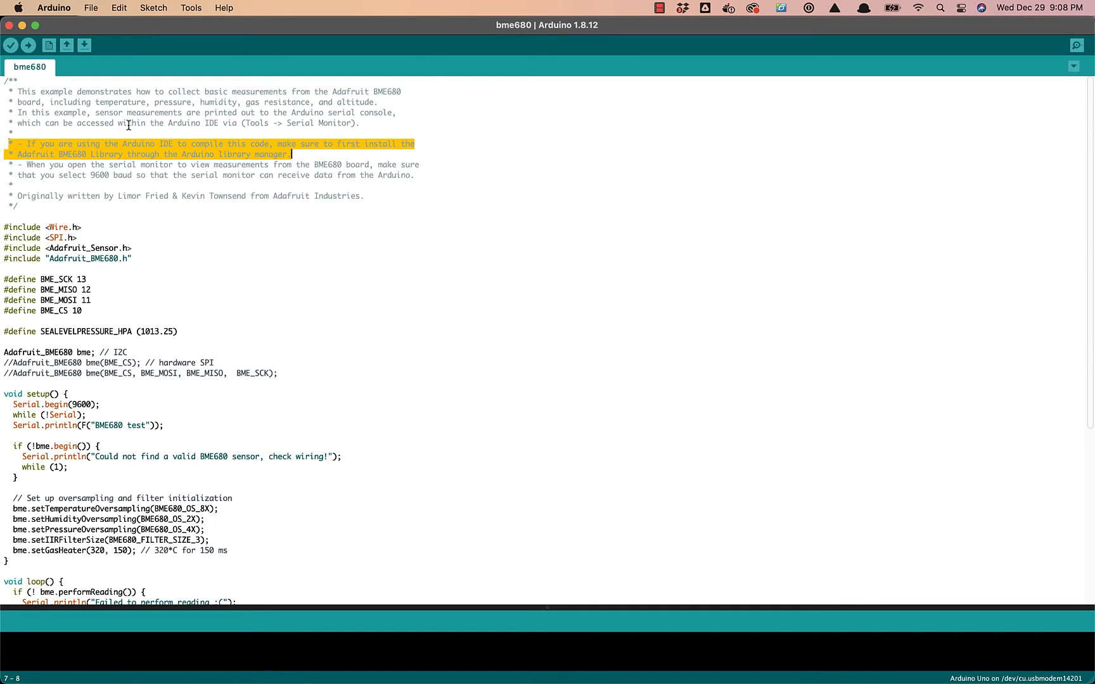
mouse_move(186, 154)
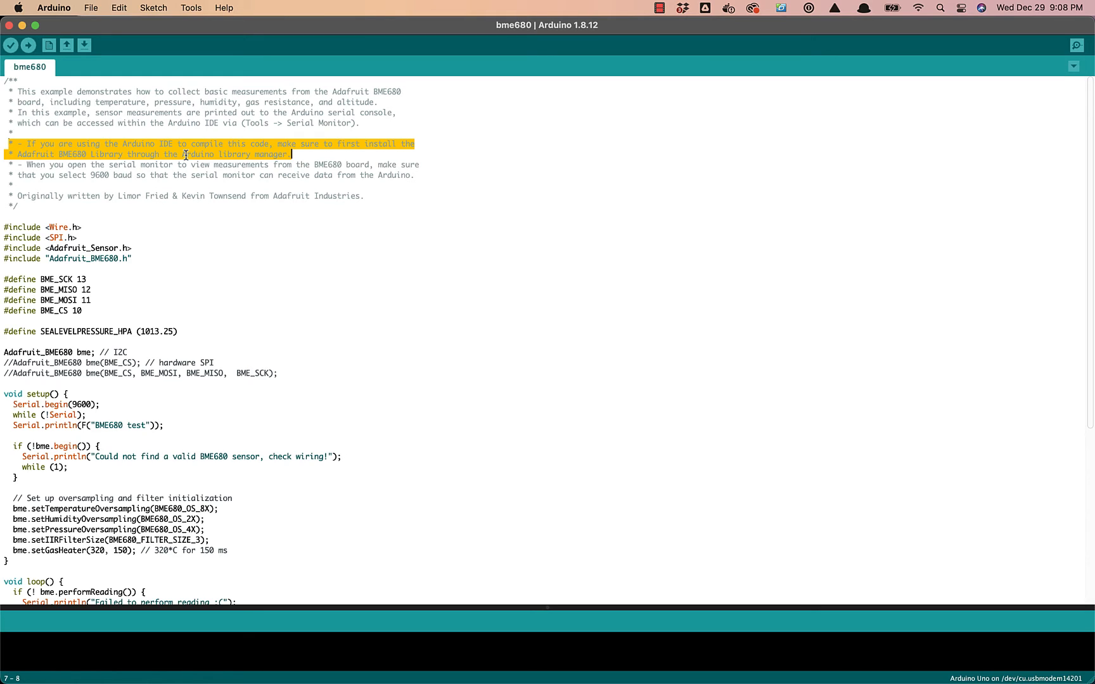
mouse_move(357, 138)
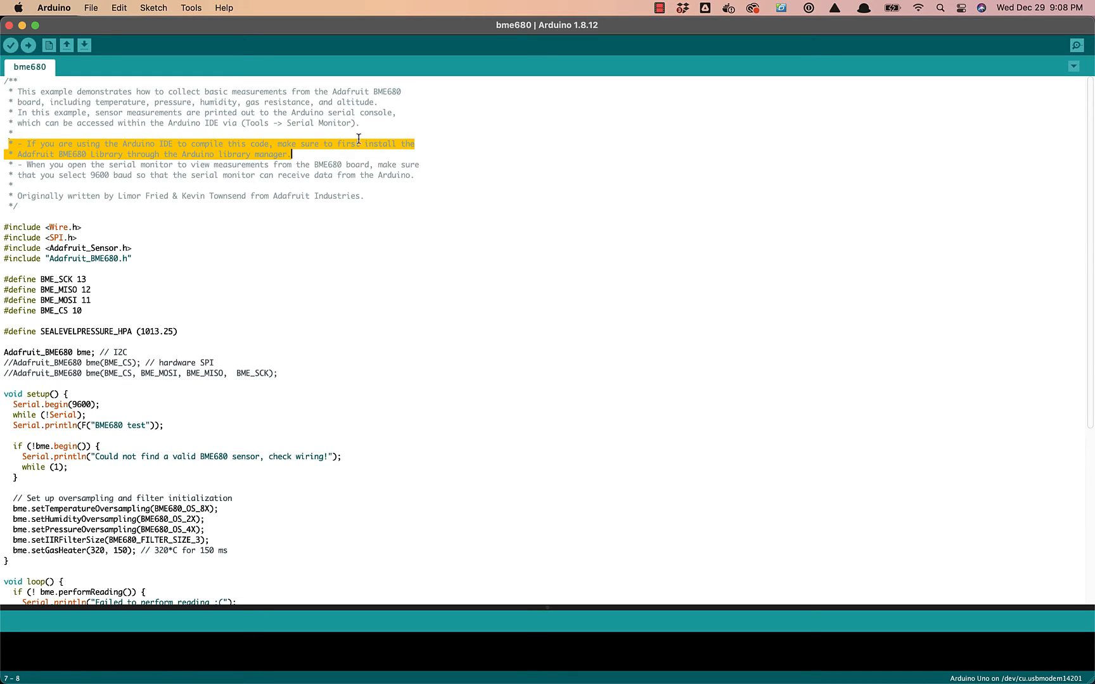
mouse_move(105, 133)
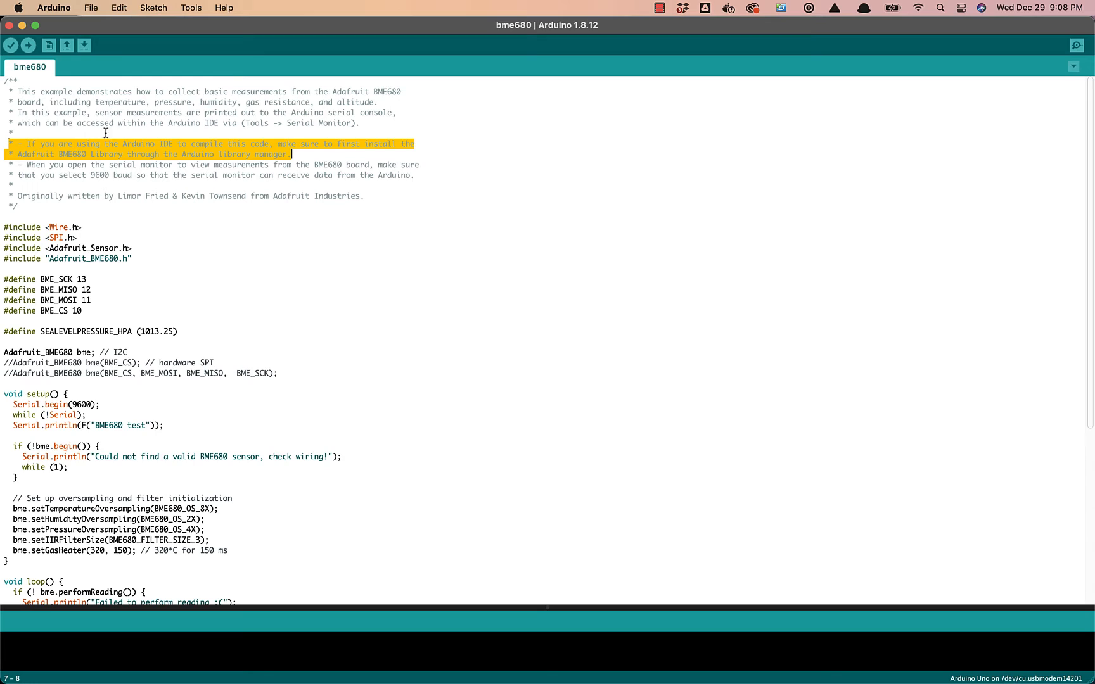
mouse_move(182, 148)
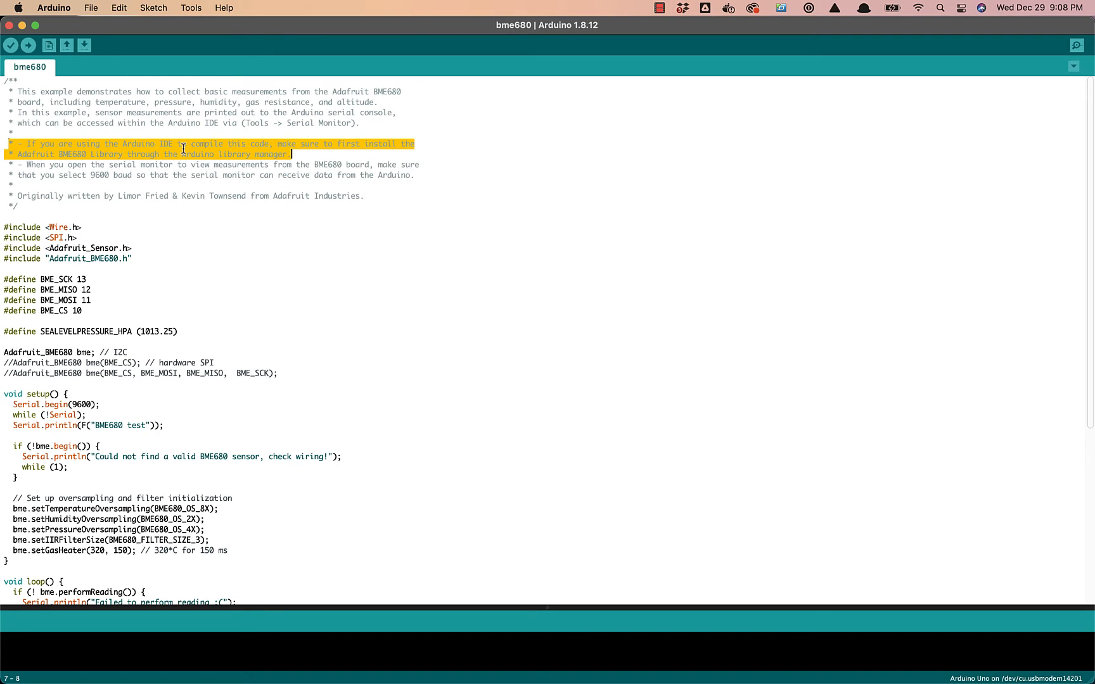
mouse_move(289, 154)
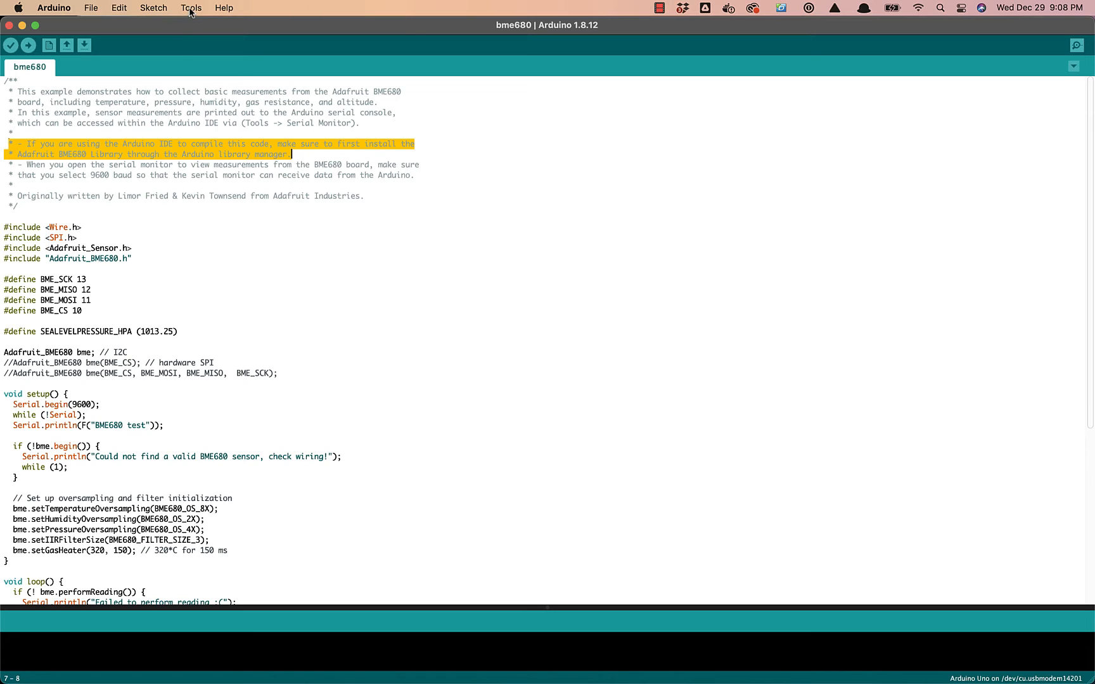
- Search the Library Manager for 'adafruit BME680', confirm it shows INSTALLED, and close it
left_click(190, 8)
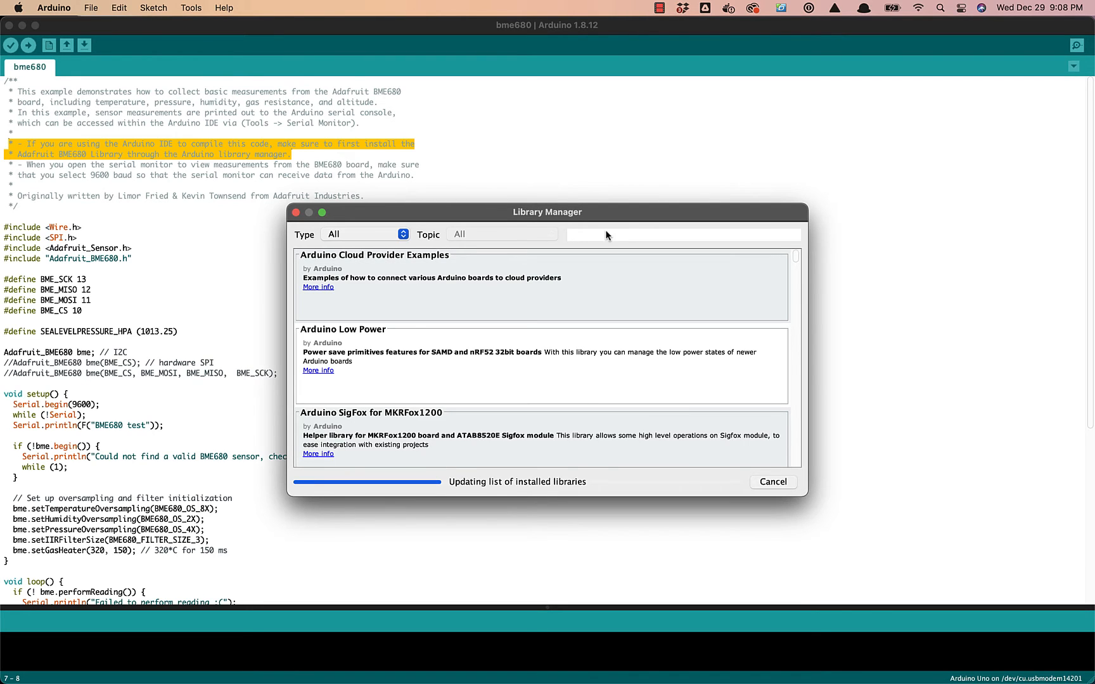
mouse_move(587, 239)
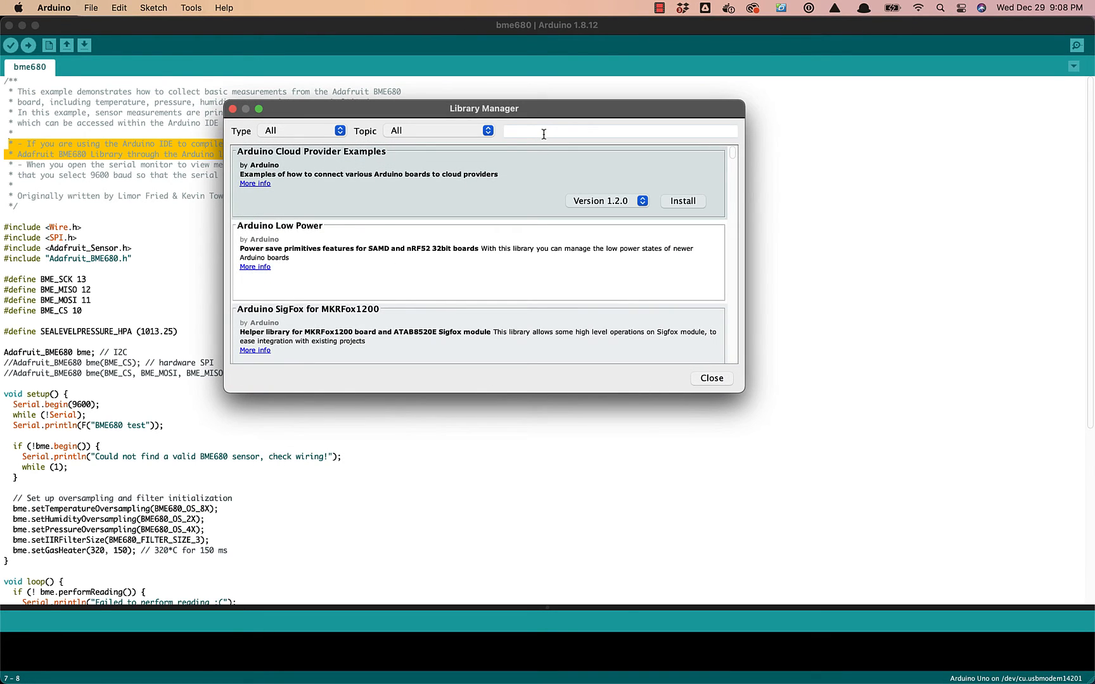
type("adafrruit")
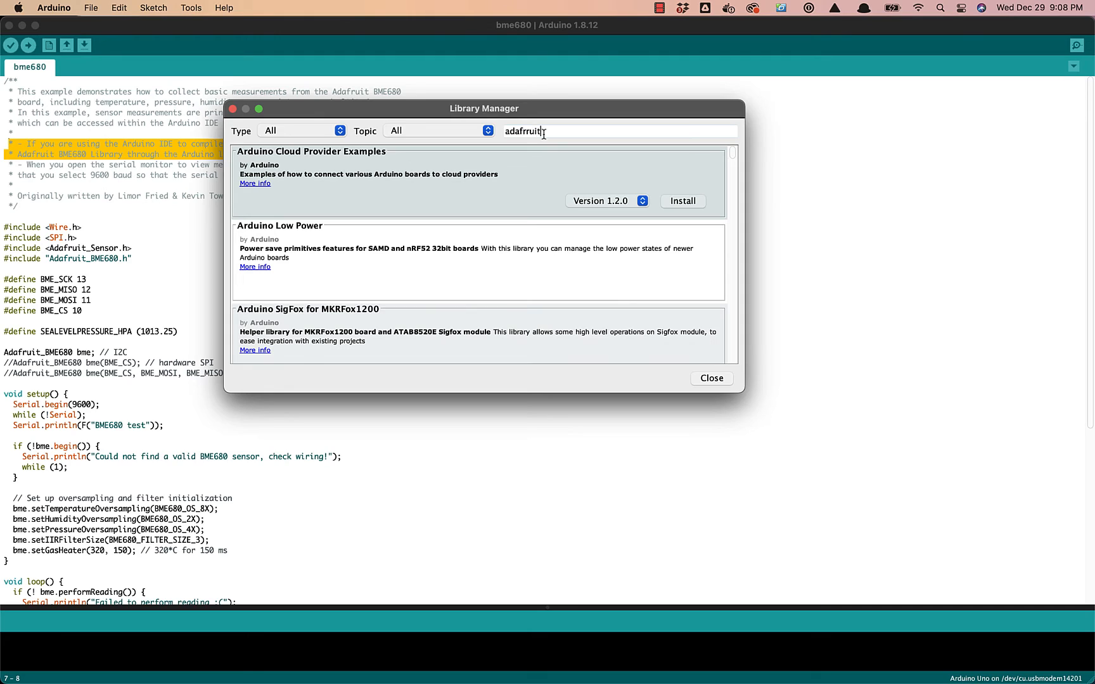
key("Backspace")
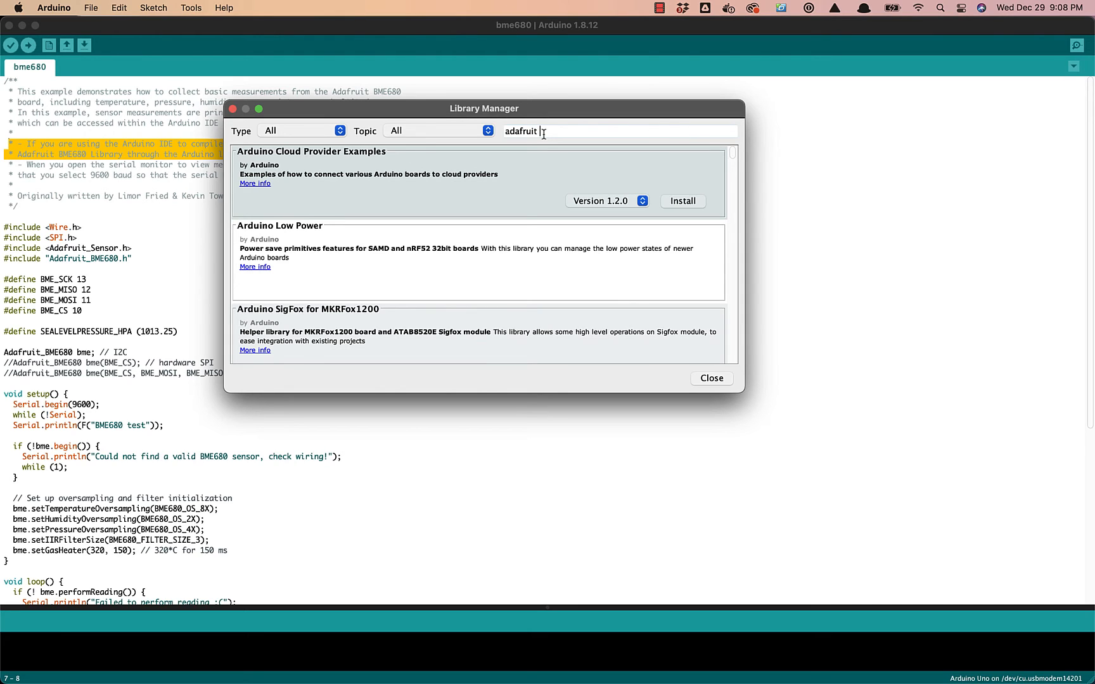
type("BME680")
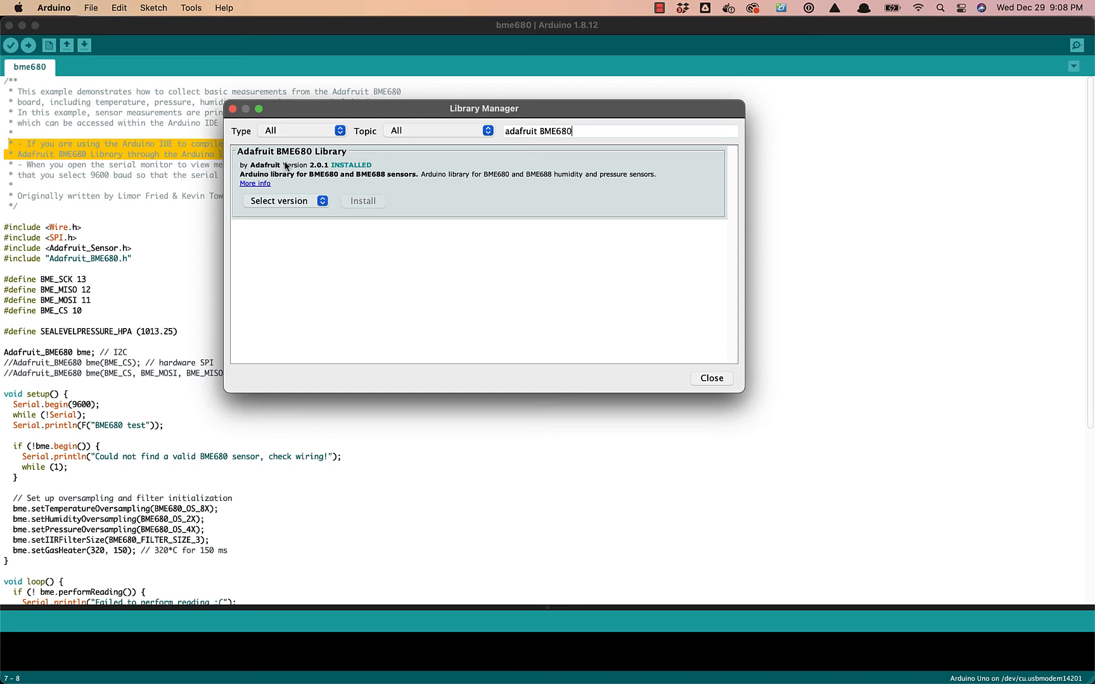
mouse_move(346, 178)
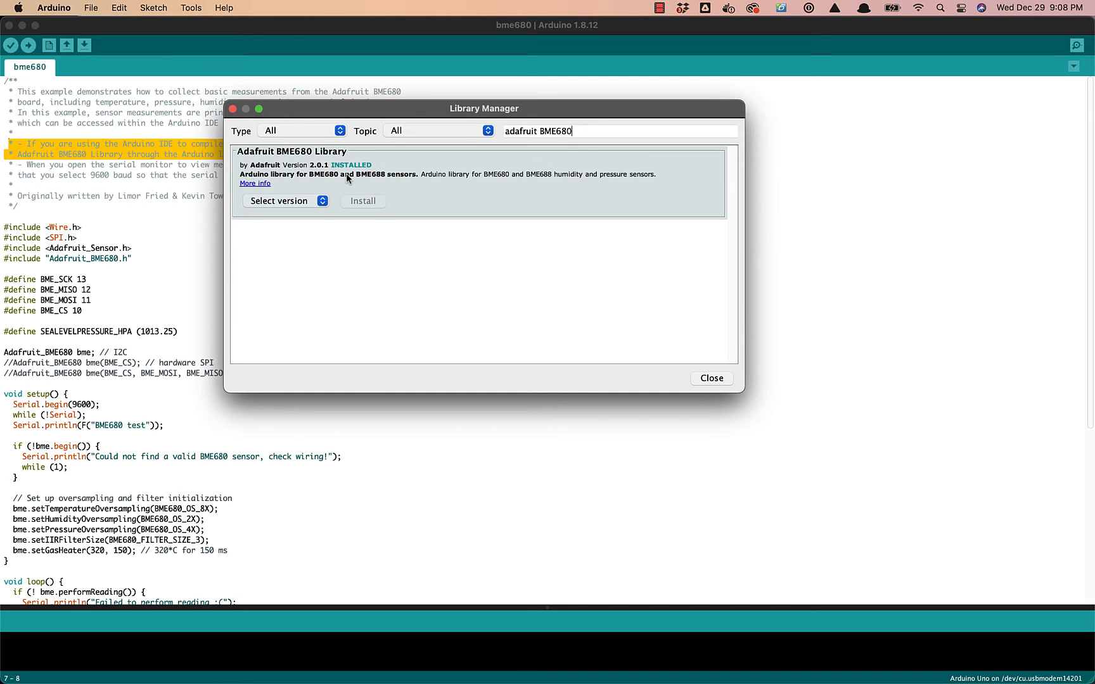
mouse_move(368, 208)
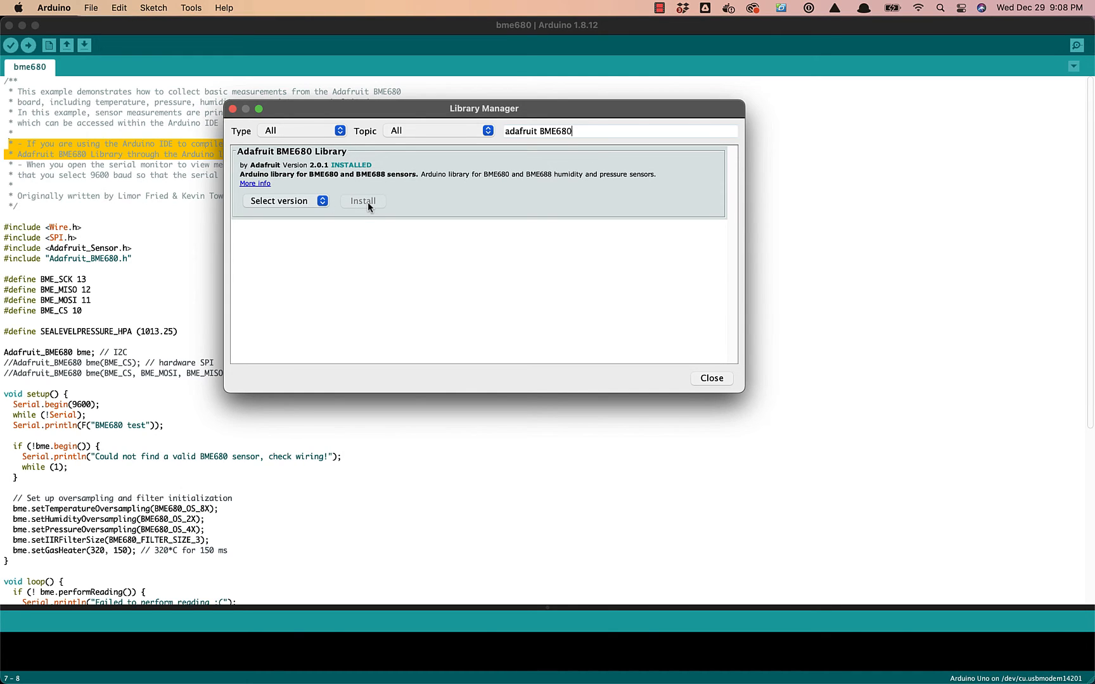
mouse_move(278, 155)
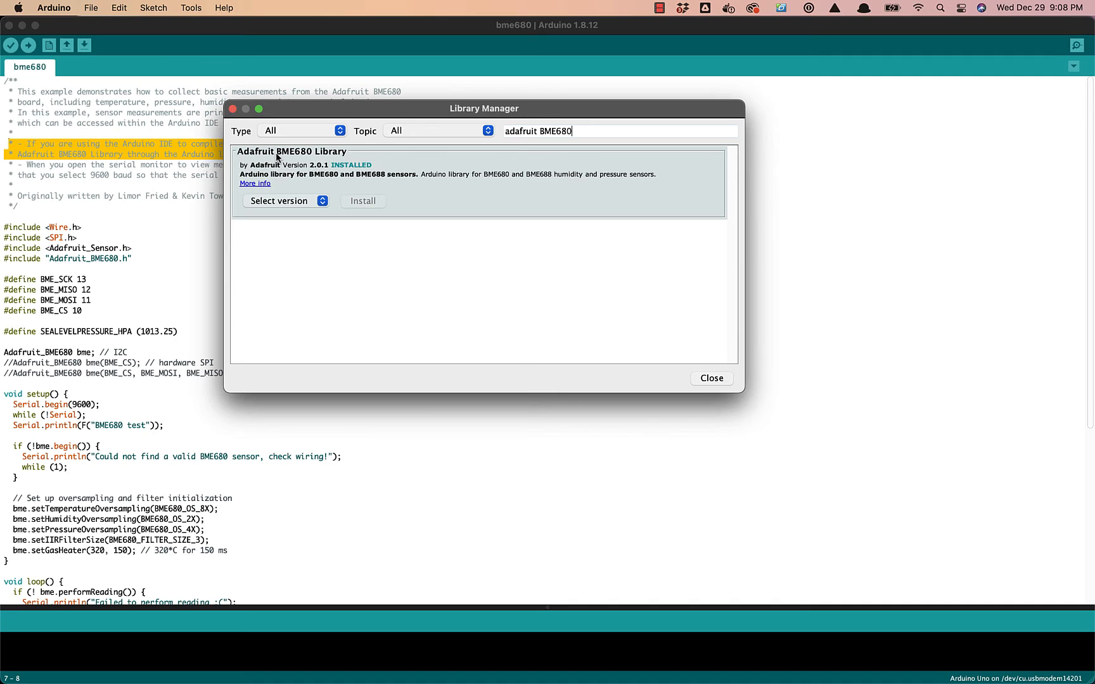
mouse_move(464, 164)
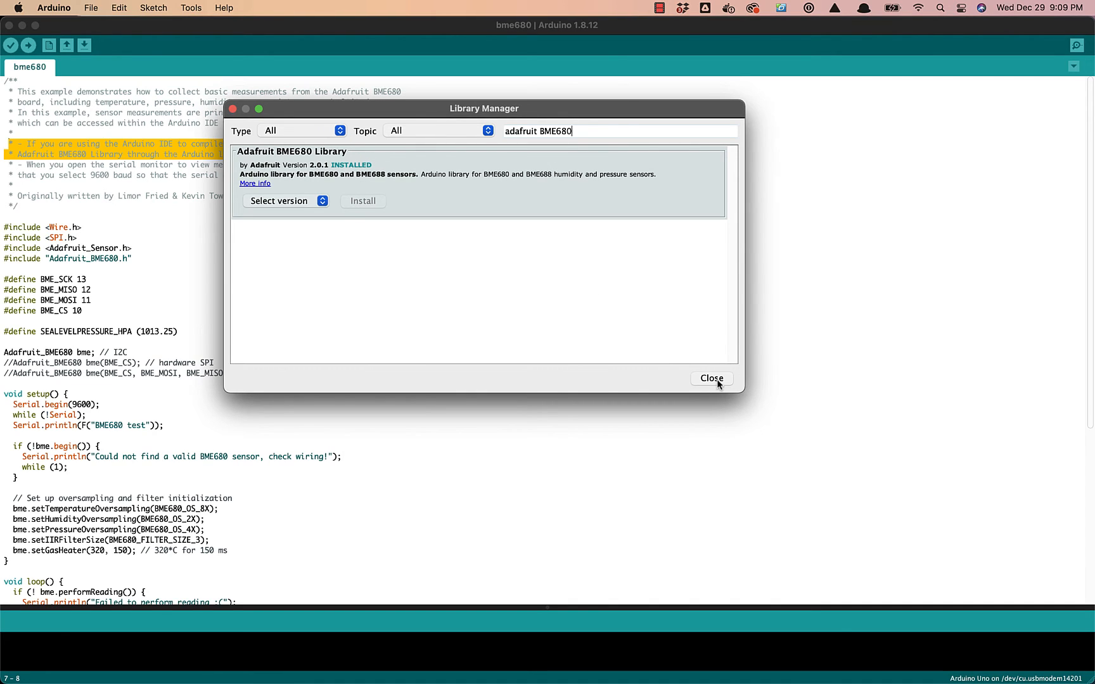
left_click(711, 377)
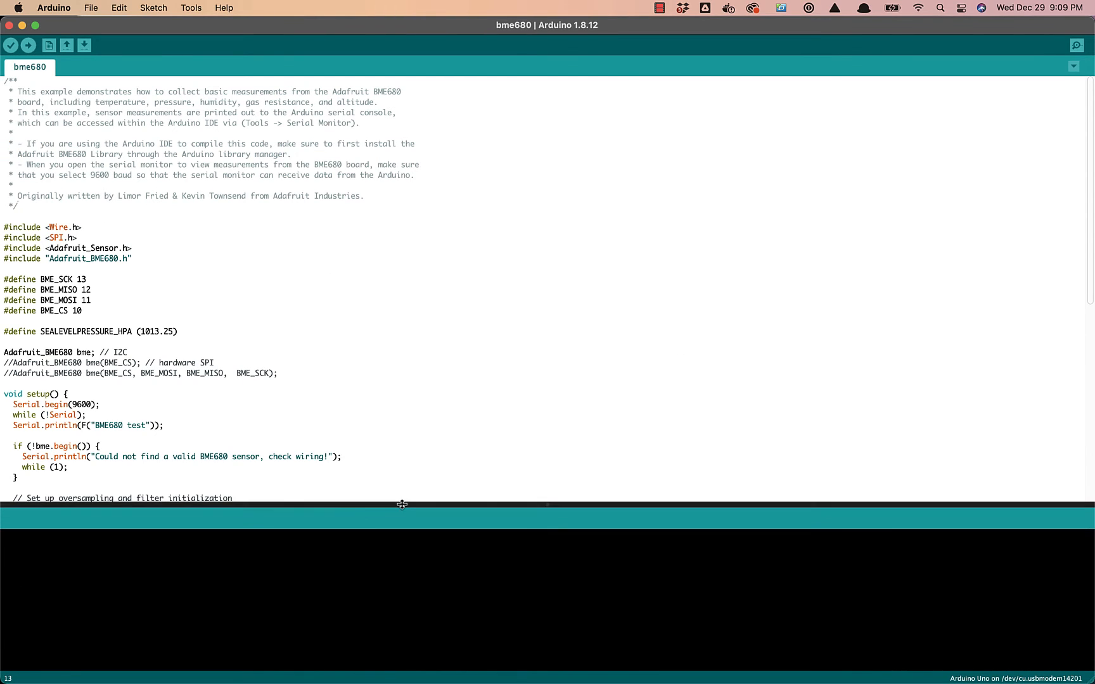
mouse_move(204, 270)
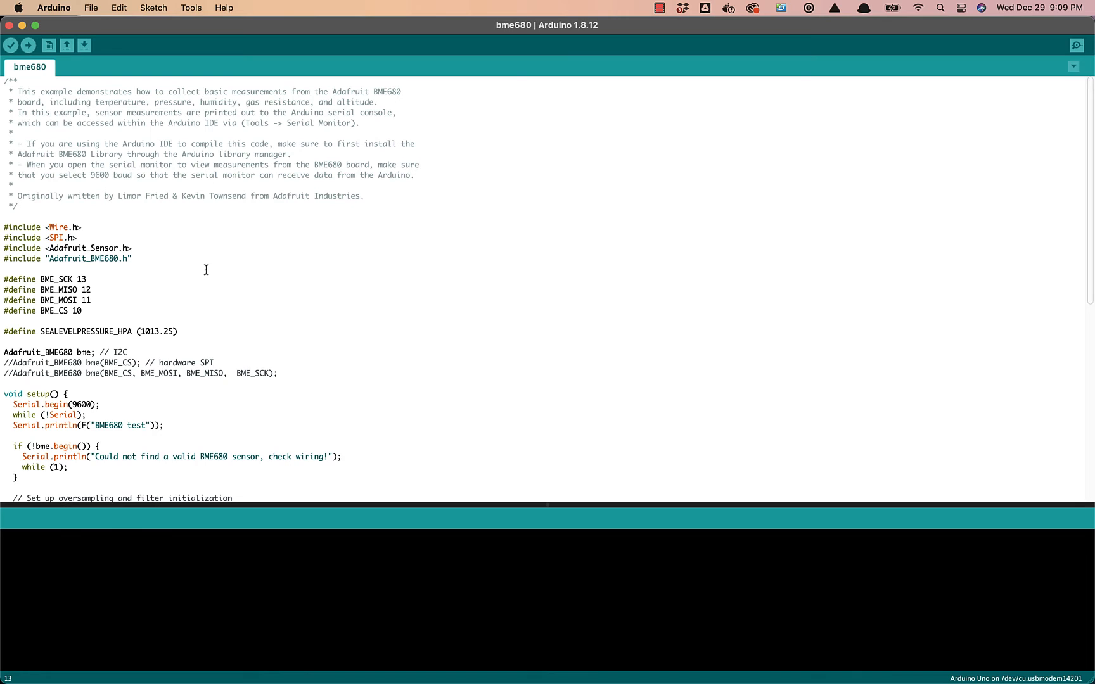
mouse_move(183, 37)
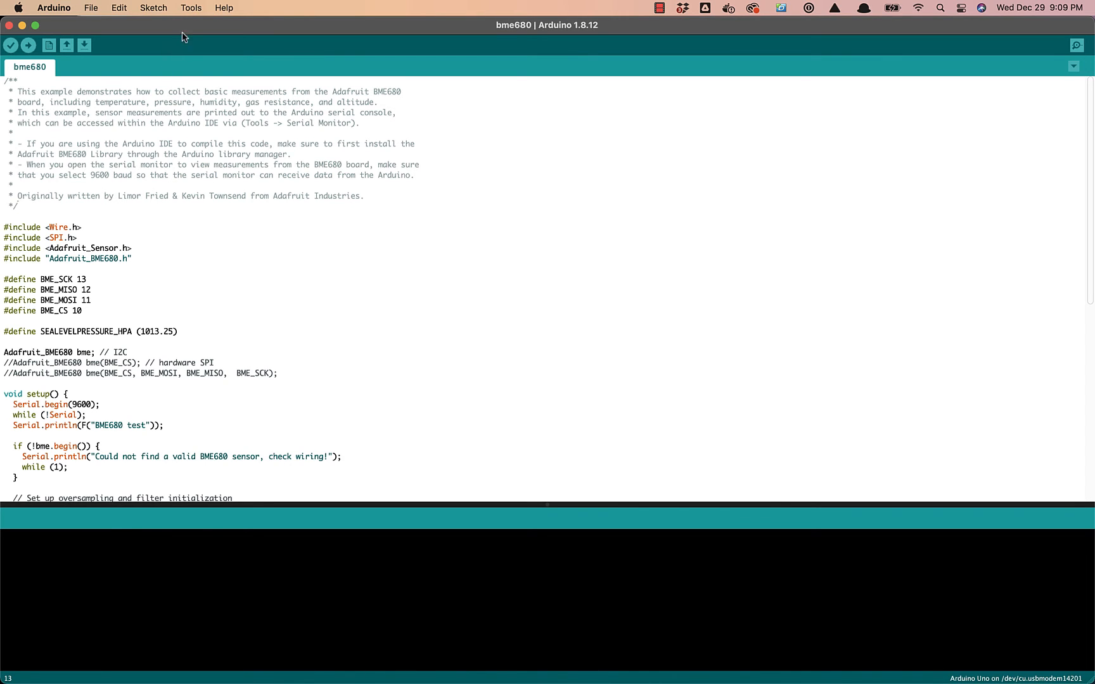
left_click(190, 8)
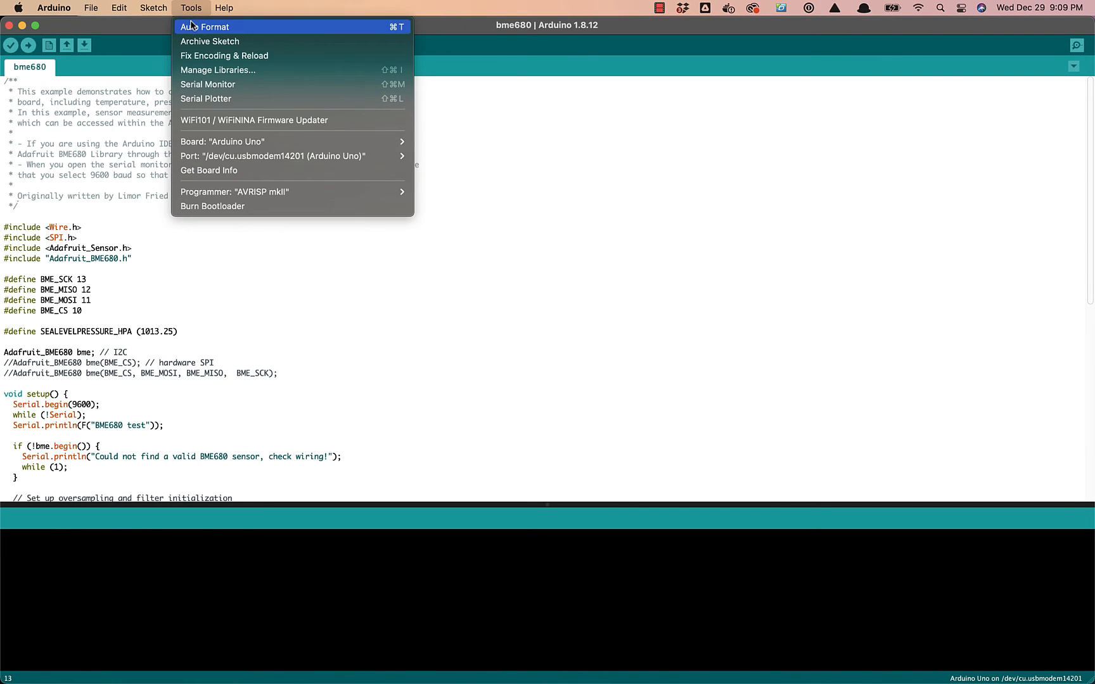
mouse_move(221, 142)
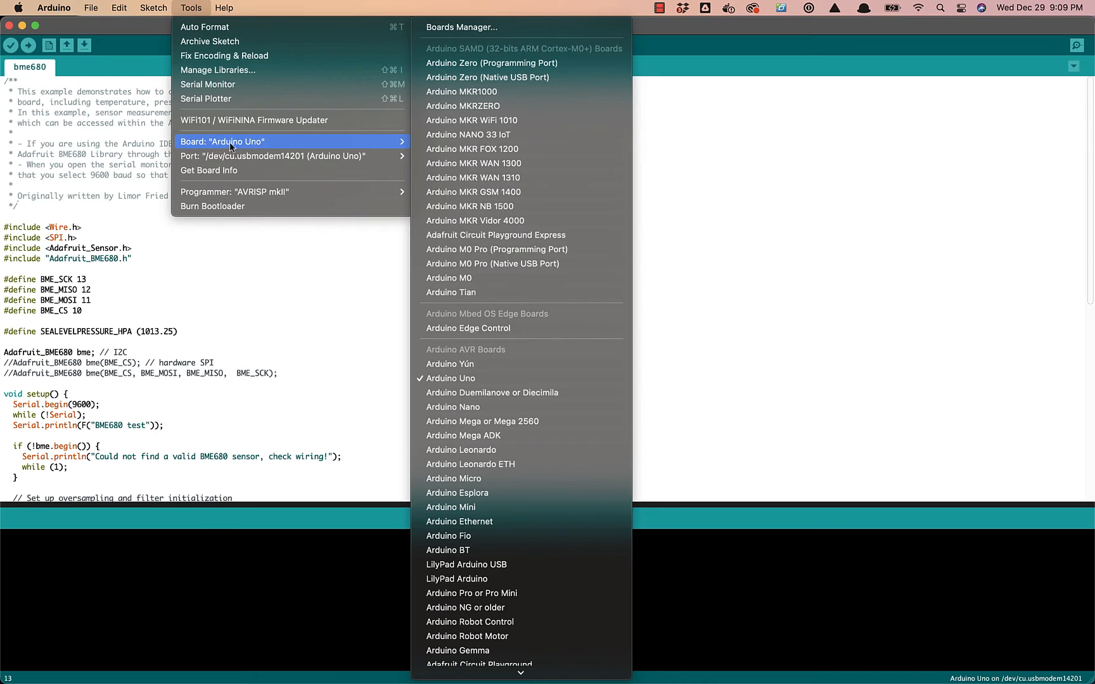
mouse_move(318, 146)
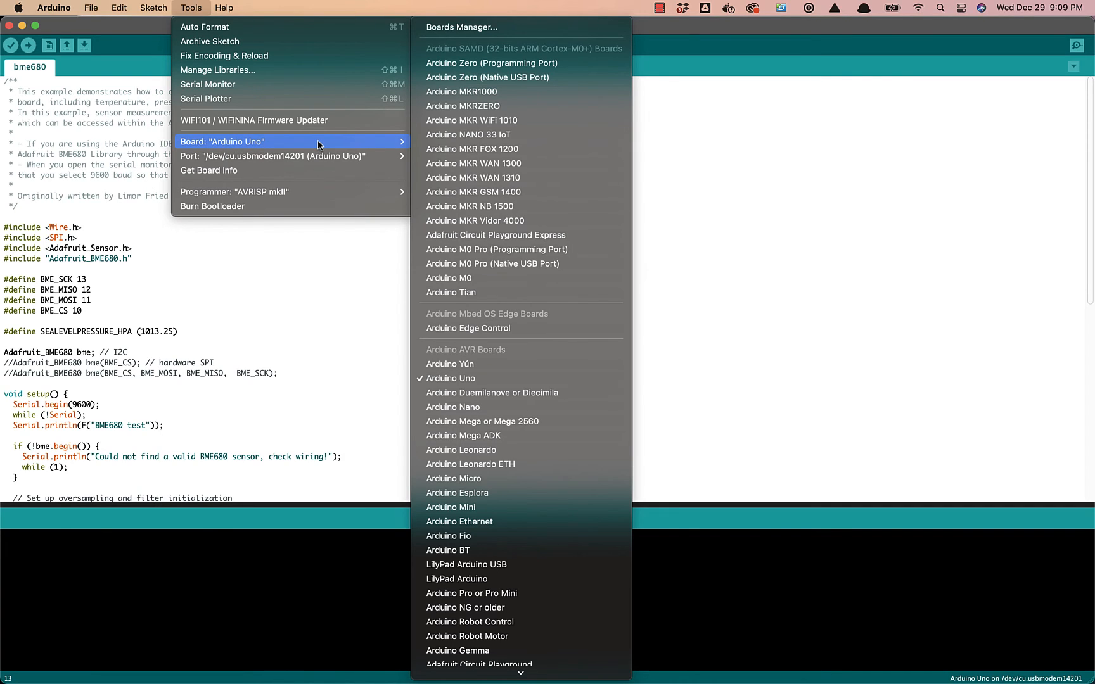
mouse_move(252, 152)
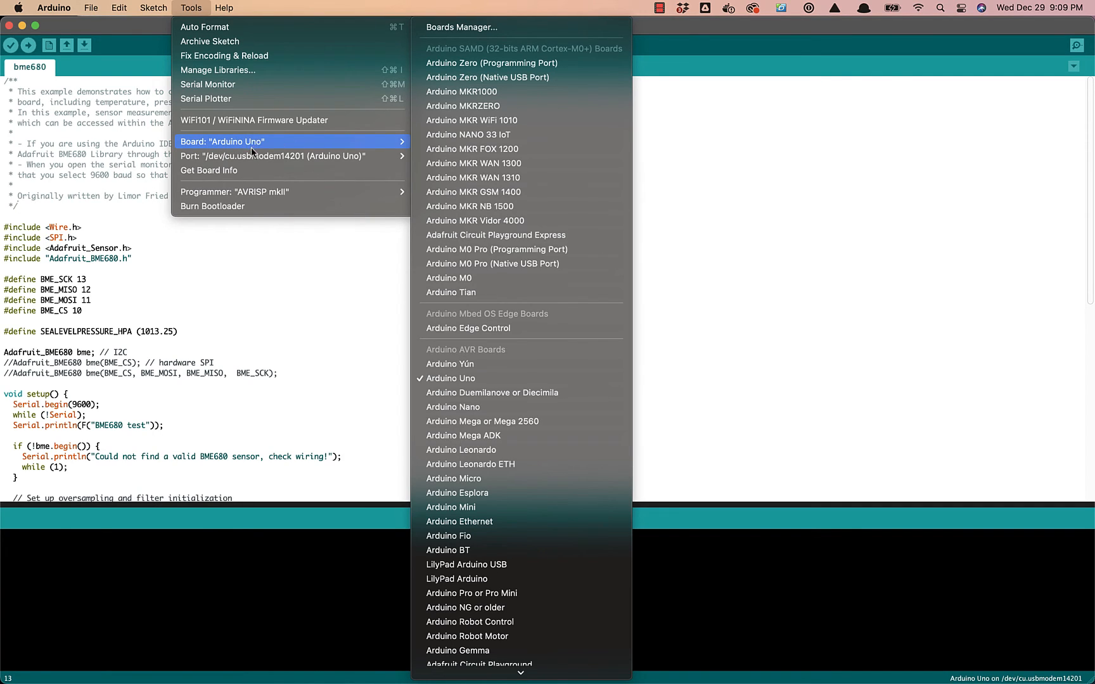
left_click(279, 156)
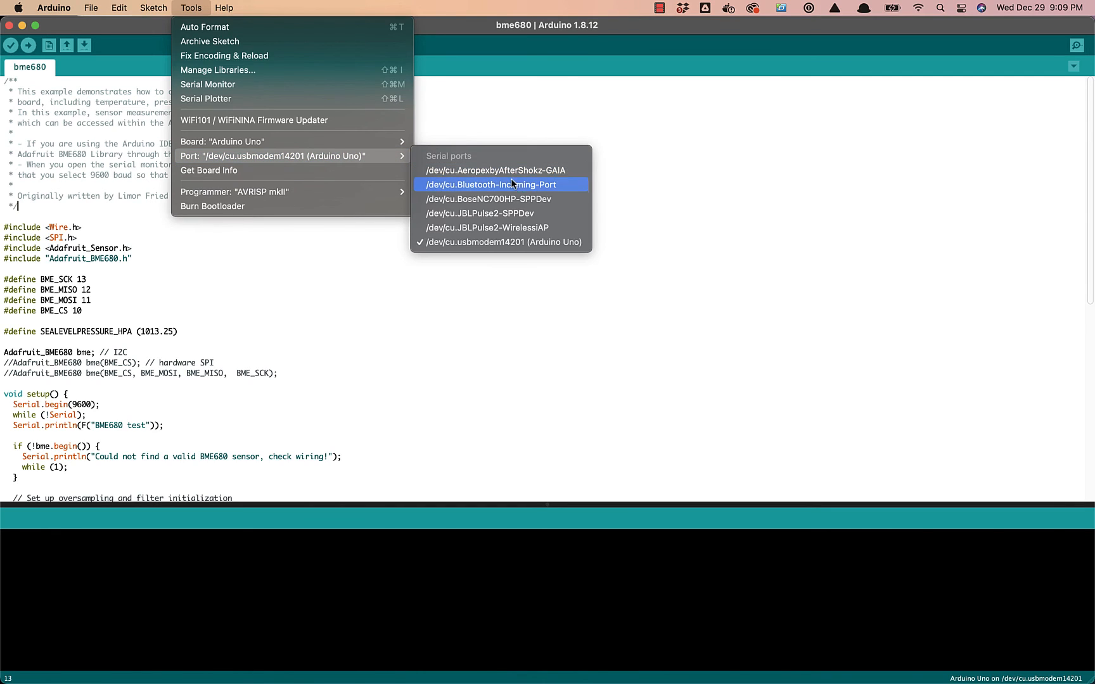
mouse_move(481, 242)
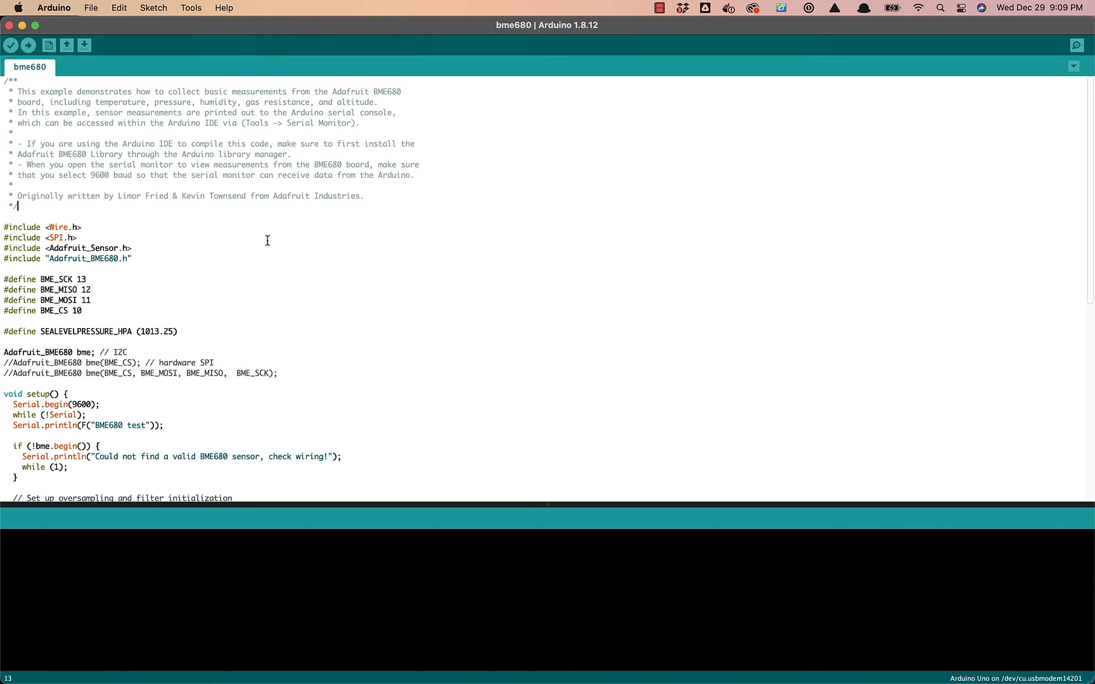
mouse_move(10, 44)
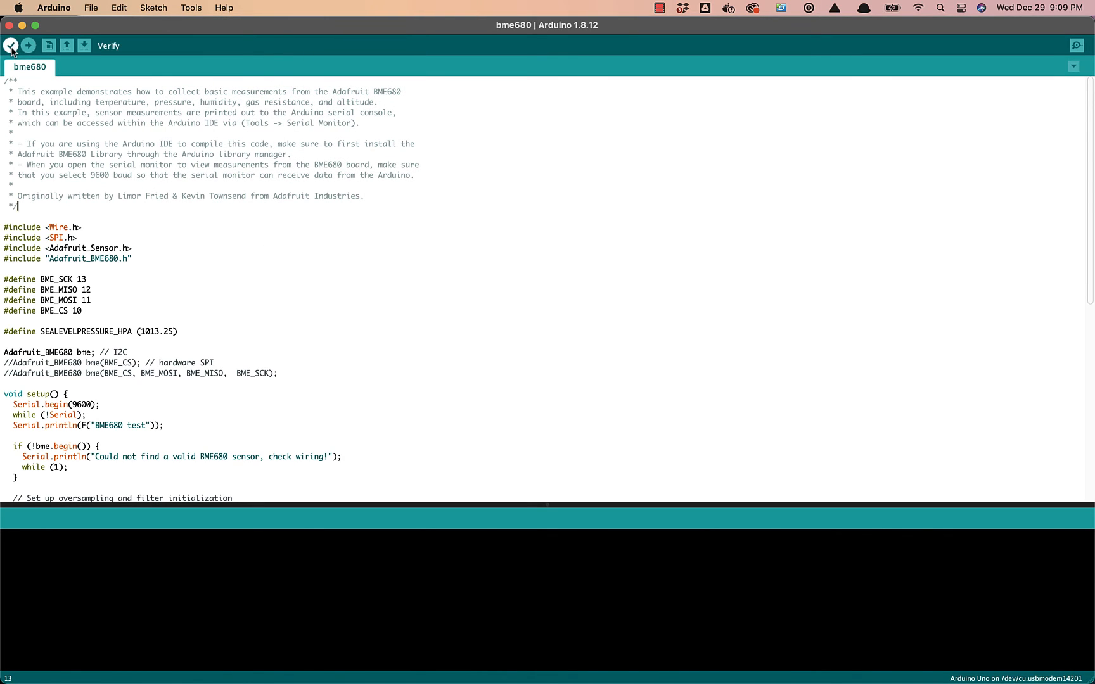
- Verify the bme680 sketch so it compiles without errors
left_click(12, 44)
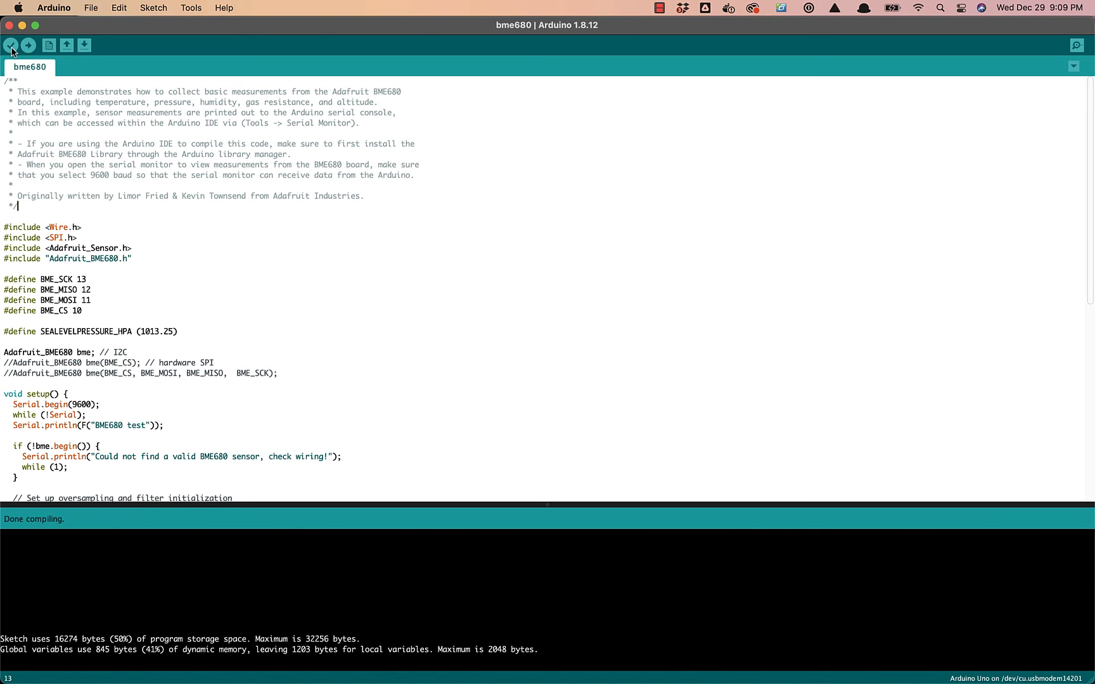
mouse_move(28, 45)
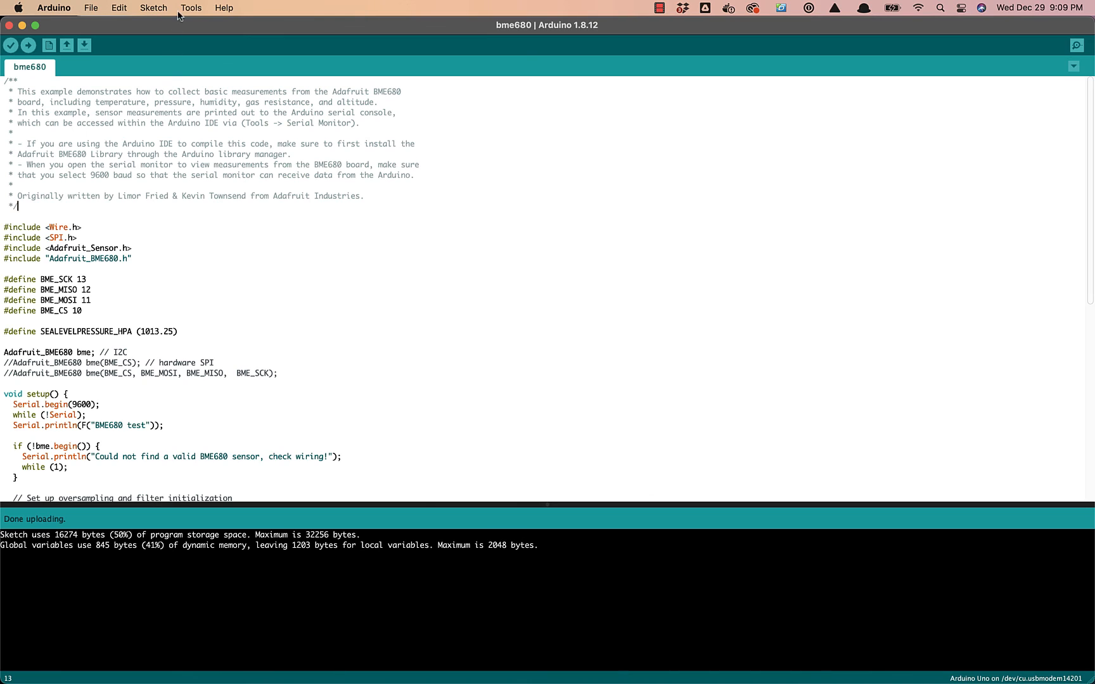
- Open the Serial Monitor from Tools at 9600 baud to show live sensor readings
left_click(190, 8)
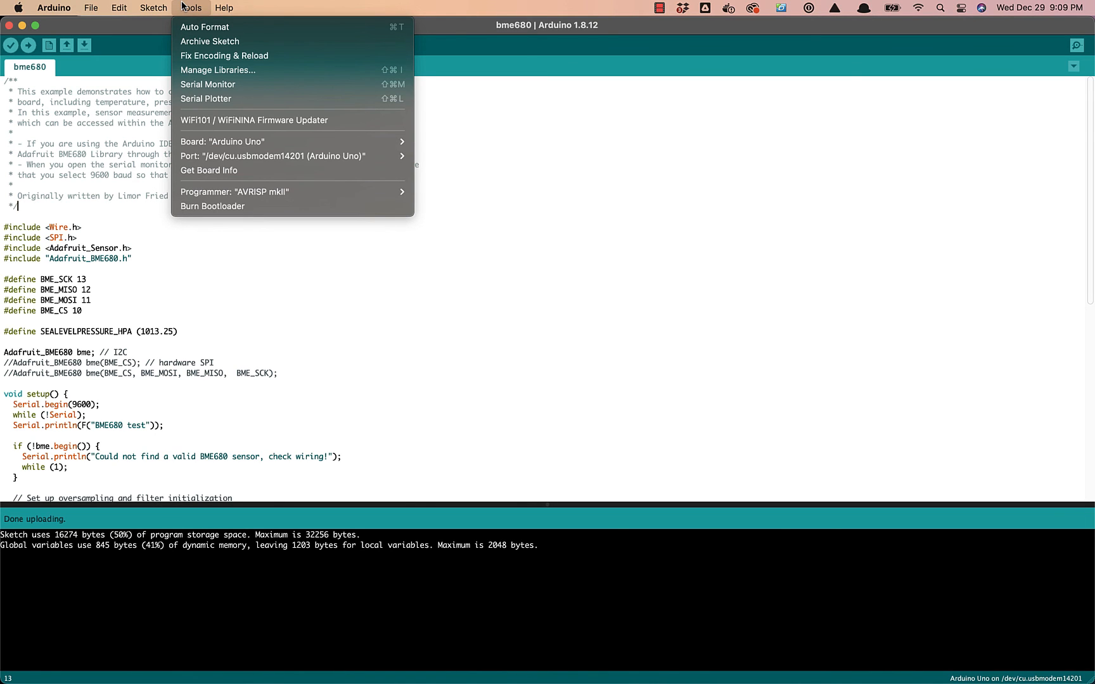
mouse_move(271, 85)
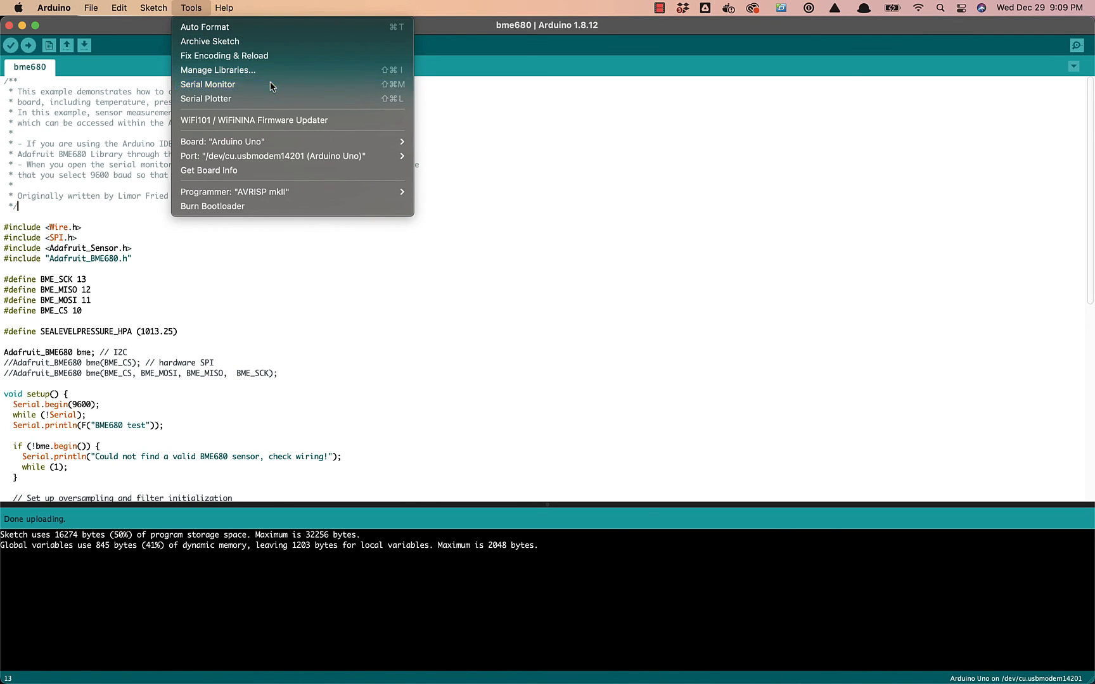
left_click(206, 84)
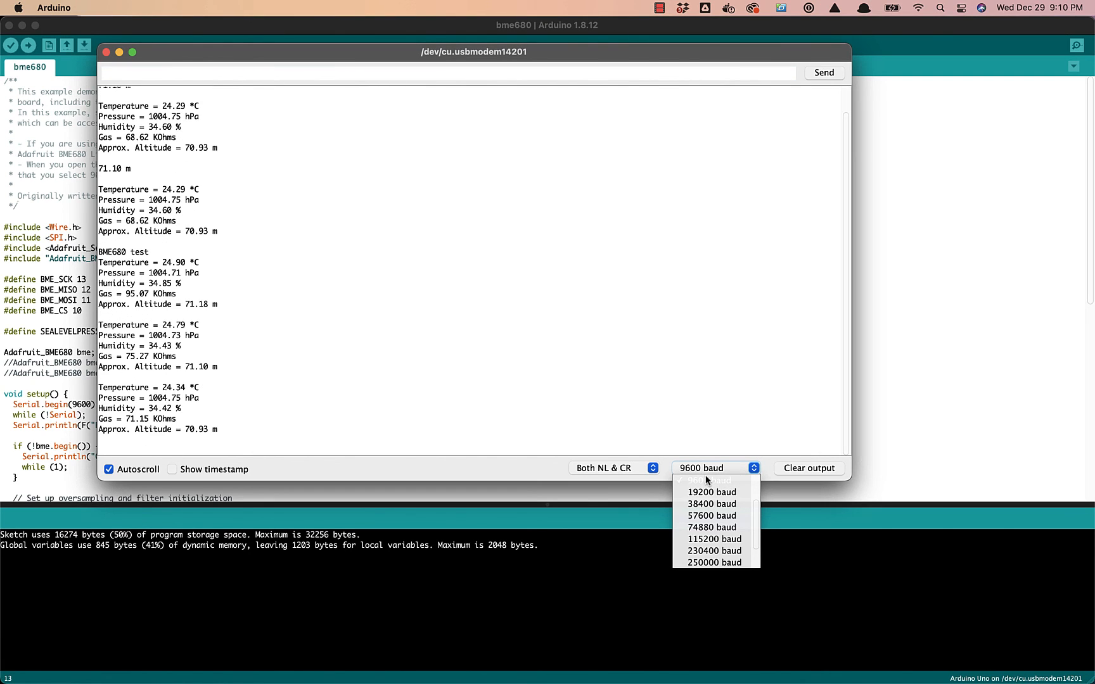
mouse_move(722, 422)
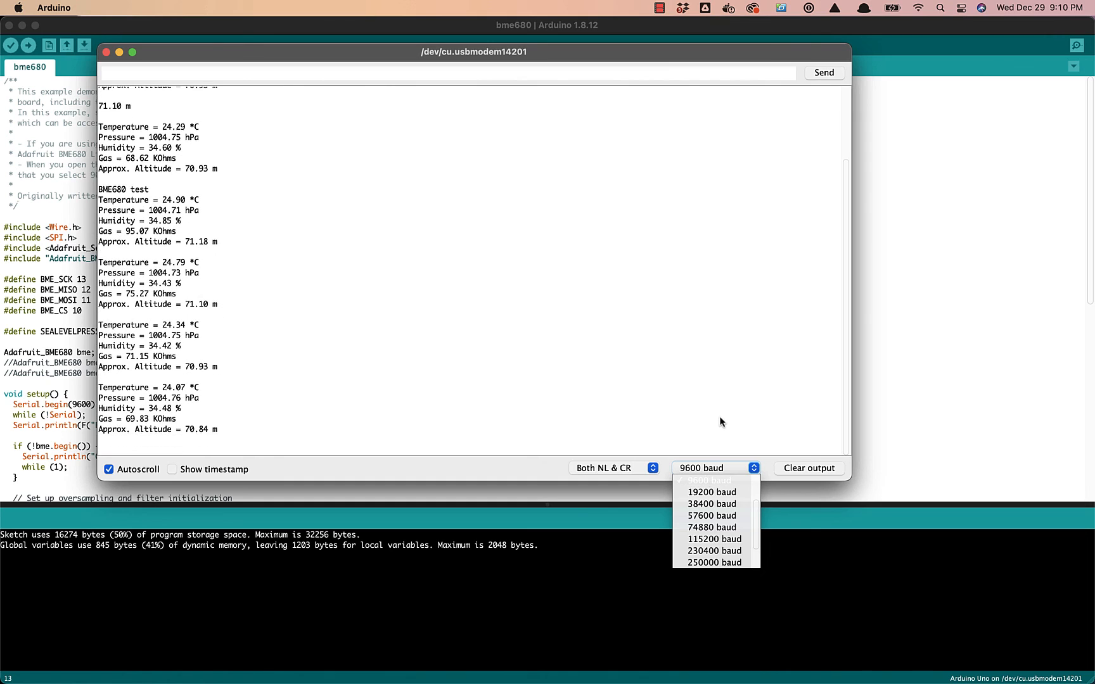
left_click(242, 385)
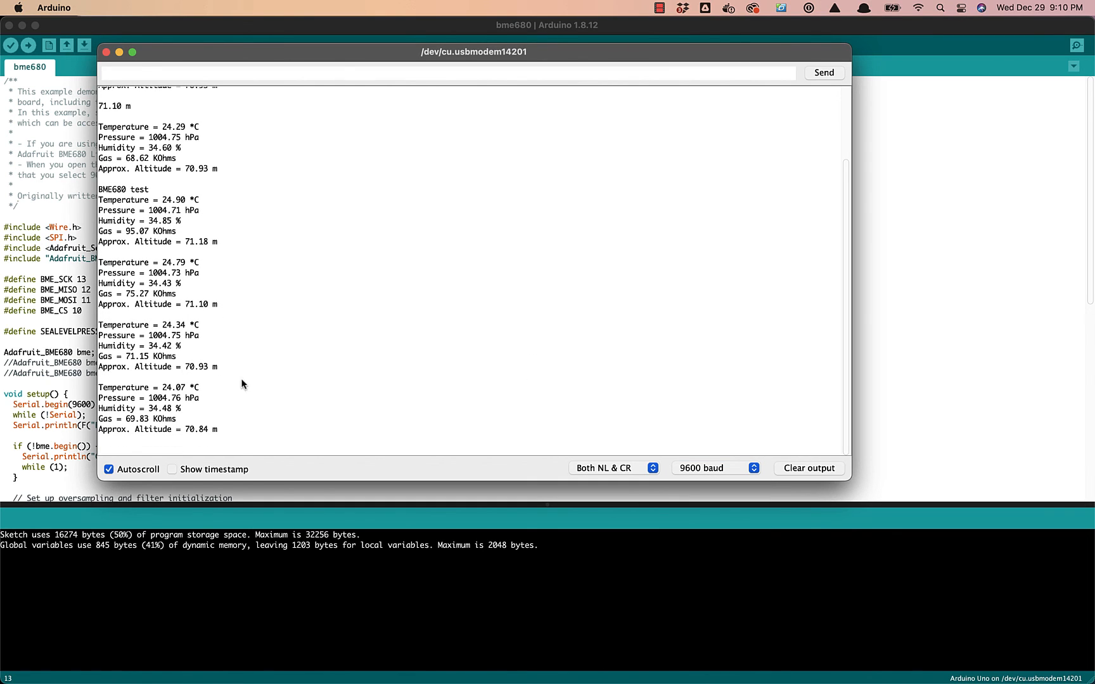